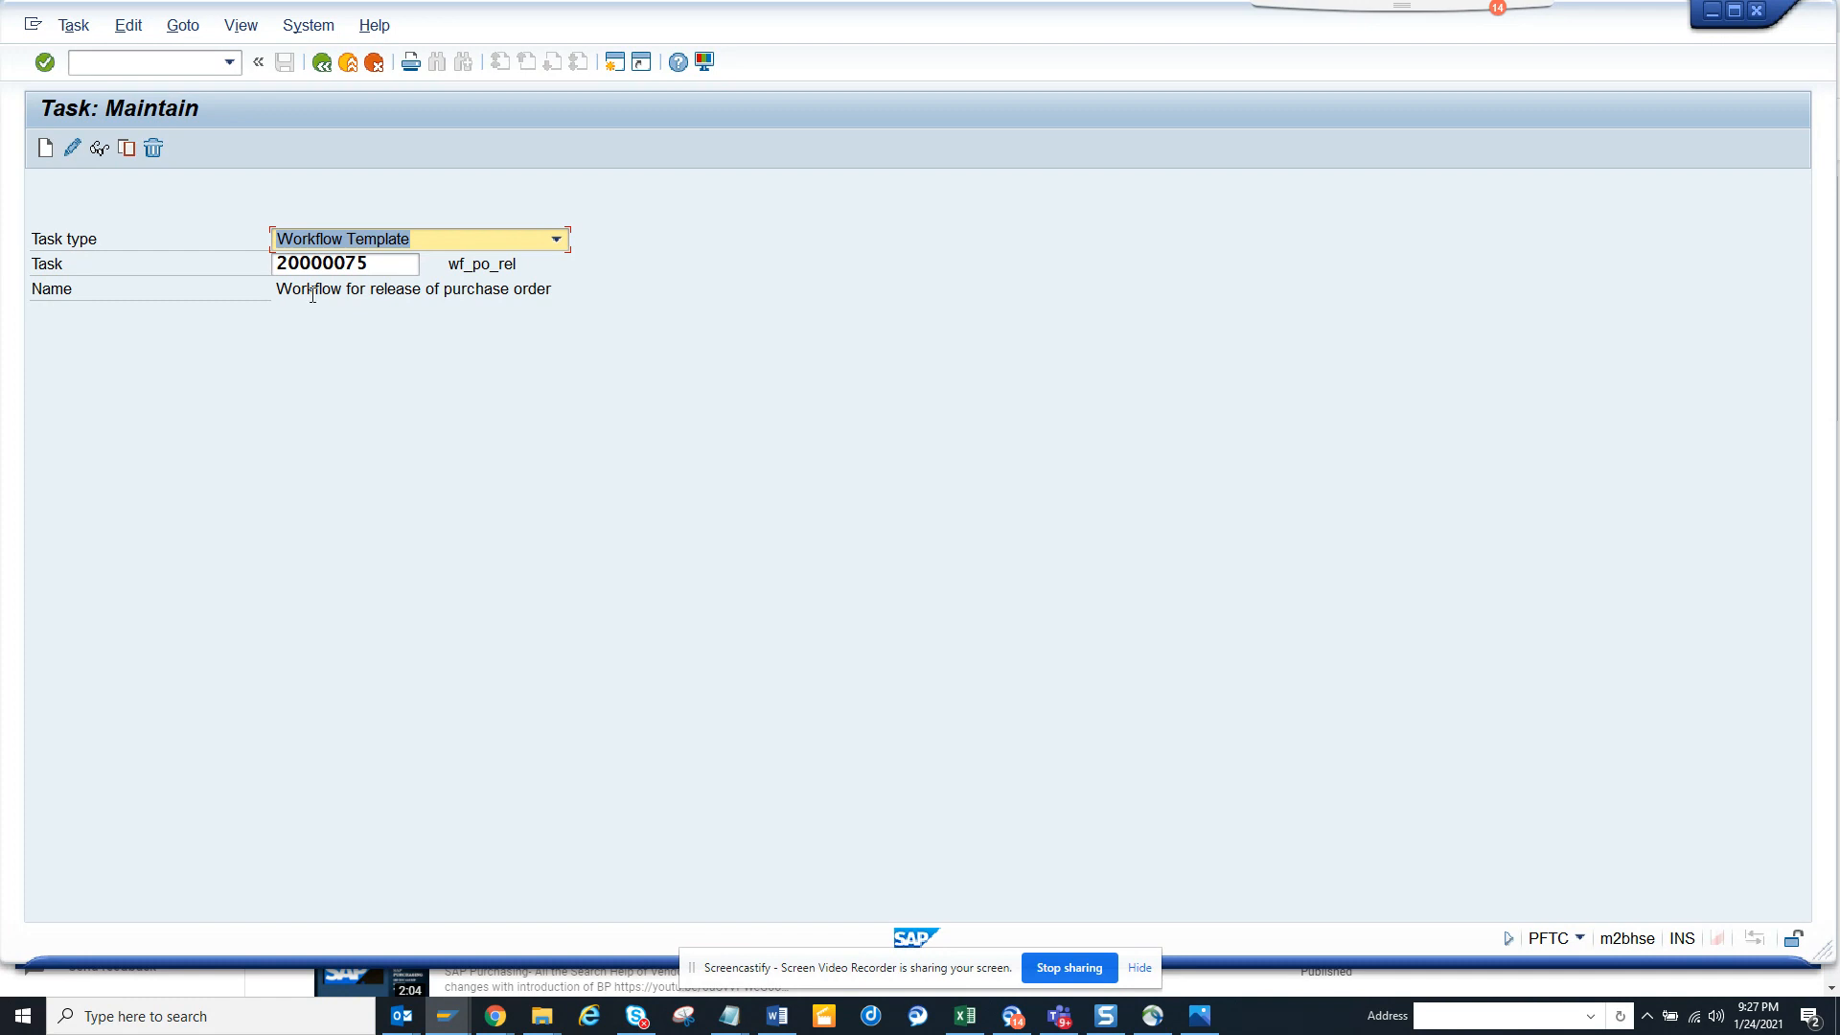
Display workflow template 20000075 (wf_po_rel) and load its workflow definition
left_click(344, 263)
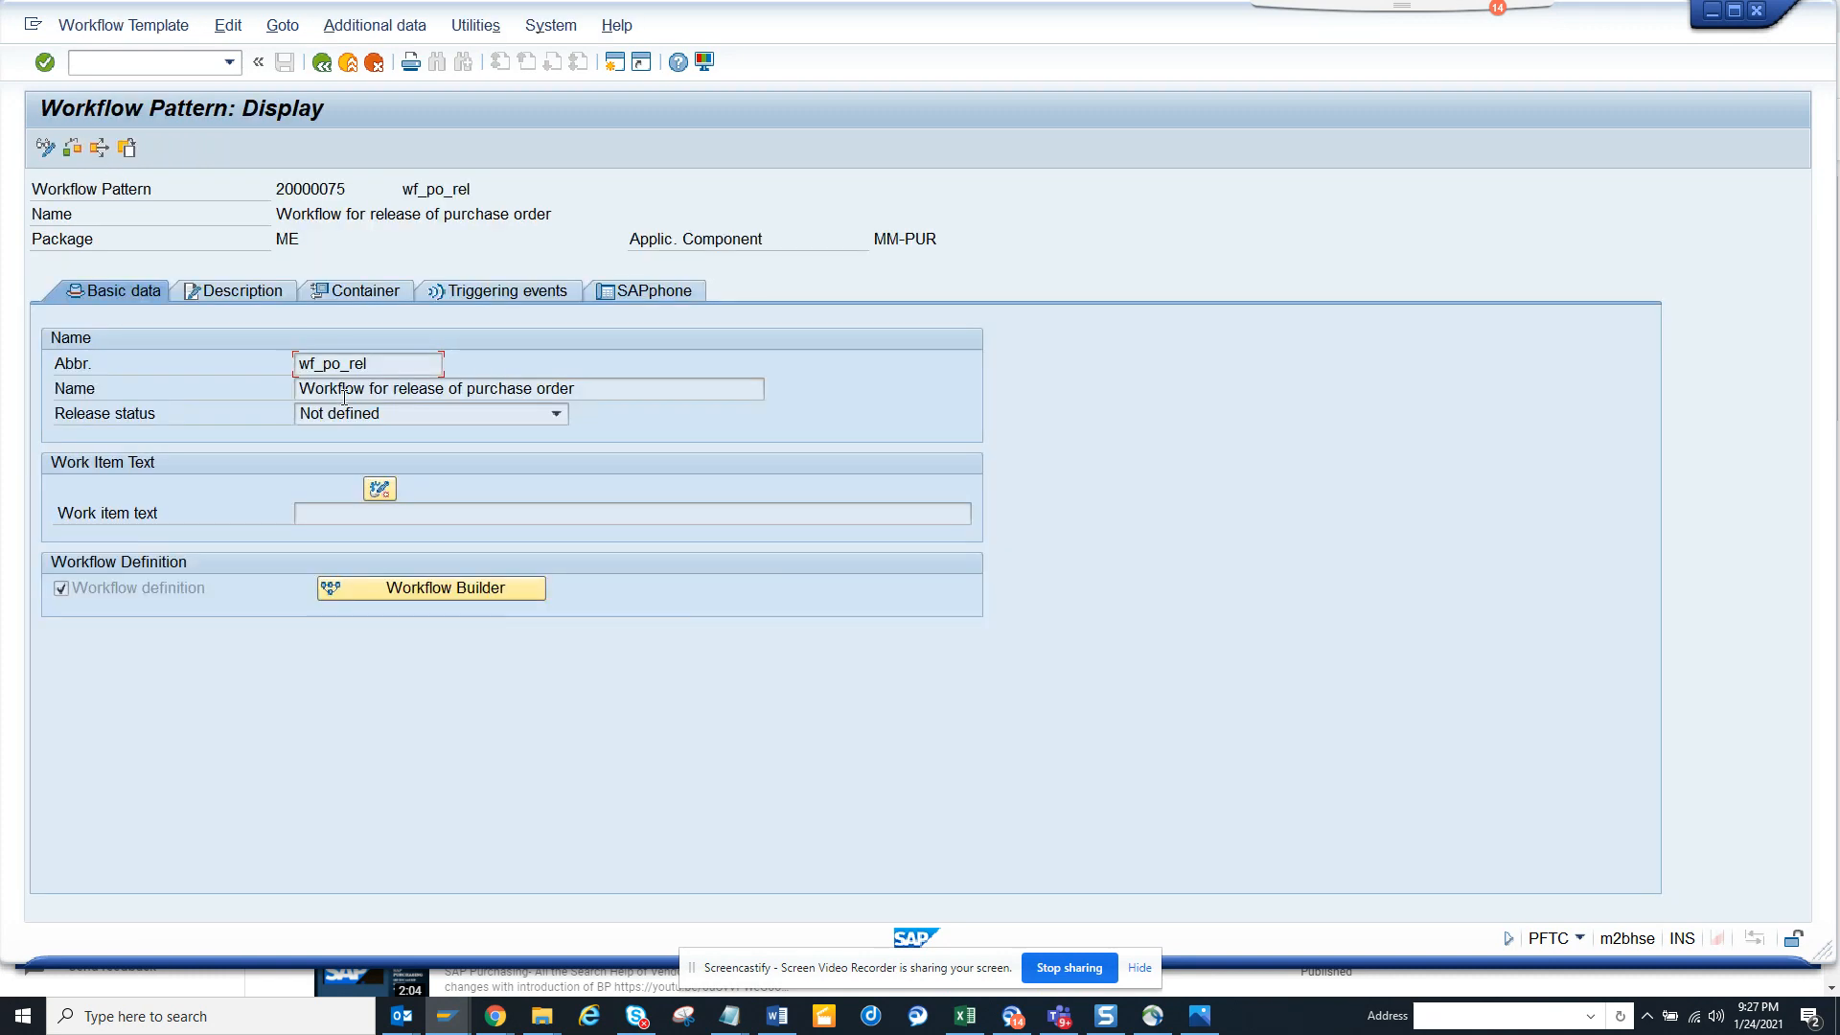
left_click(444, 588)
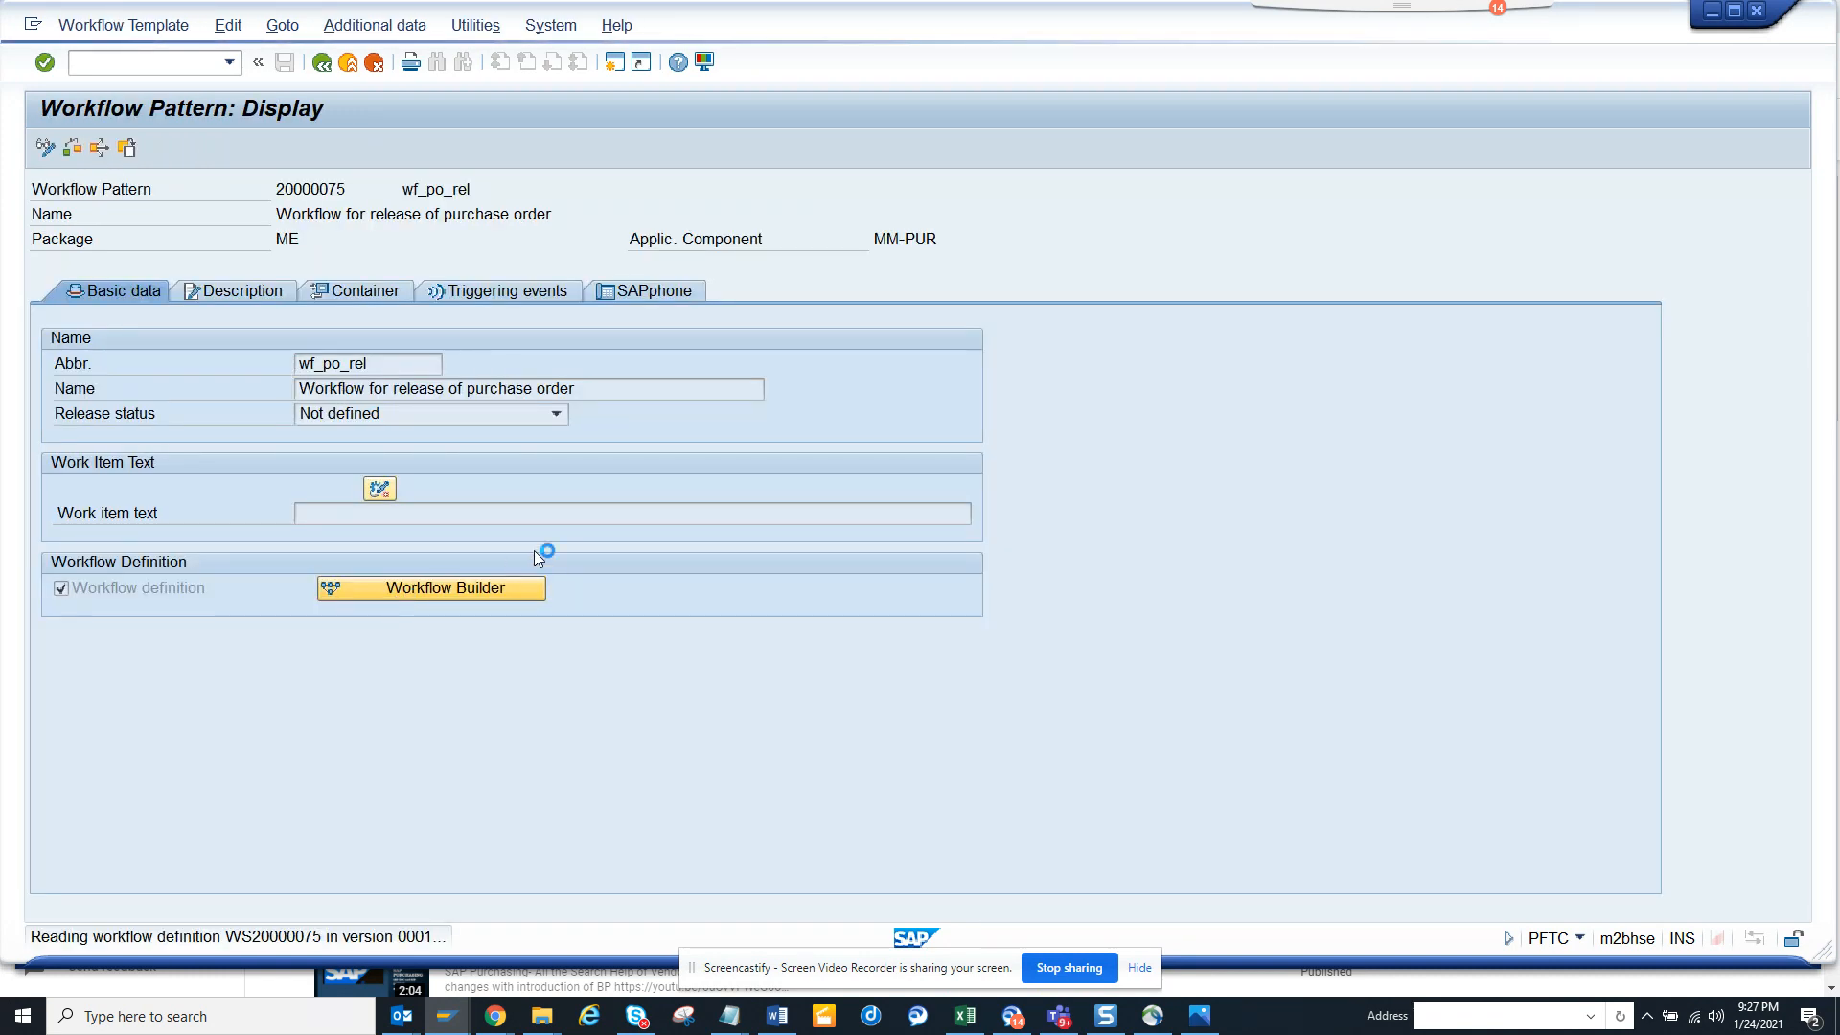
Open step 000093 'Release of purchase order' in the graphical workflow definition
left_click(431, 587)
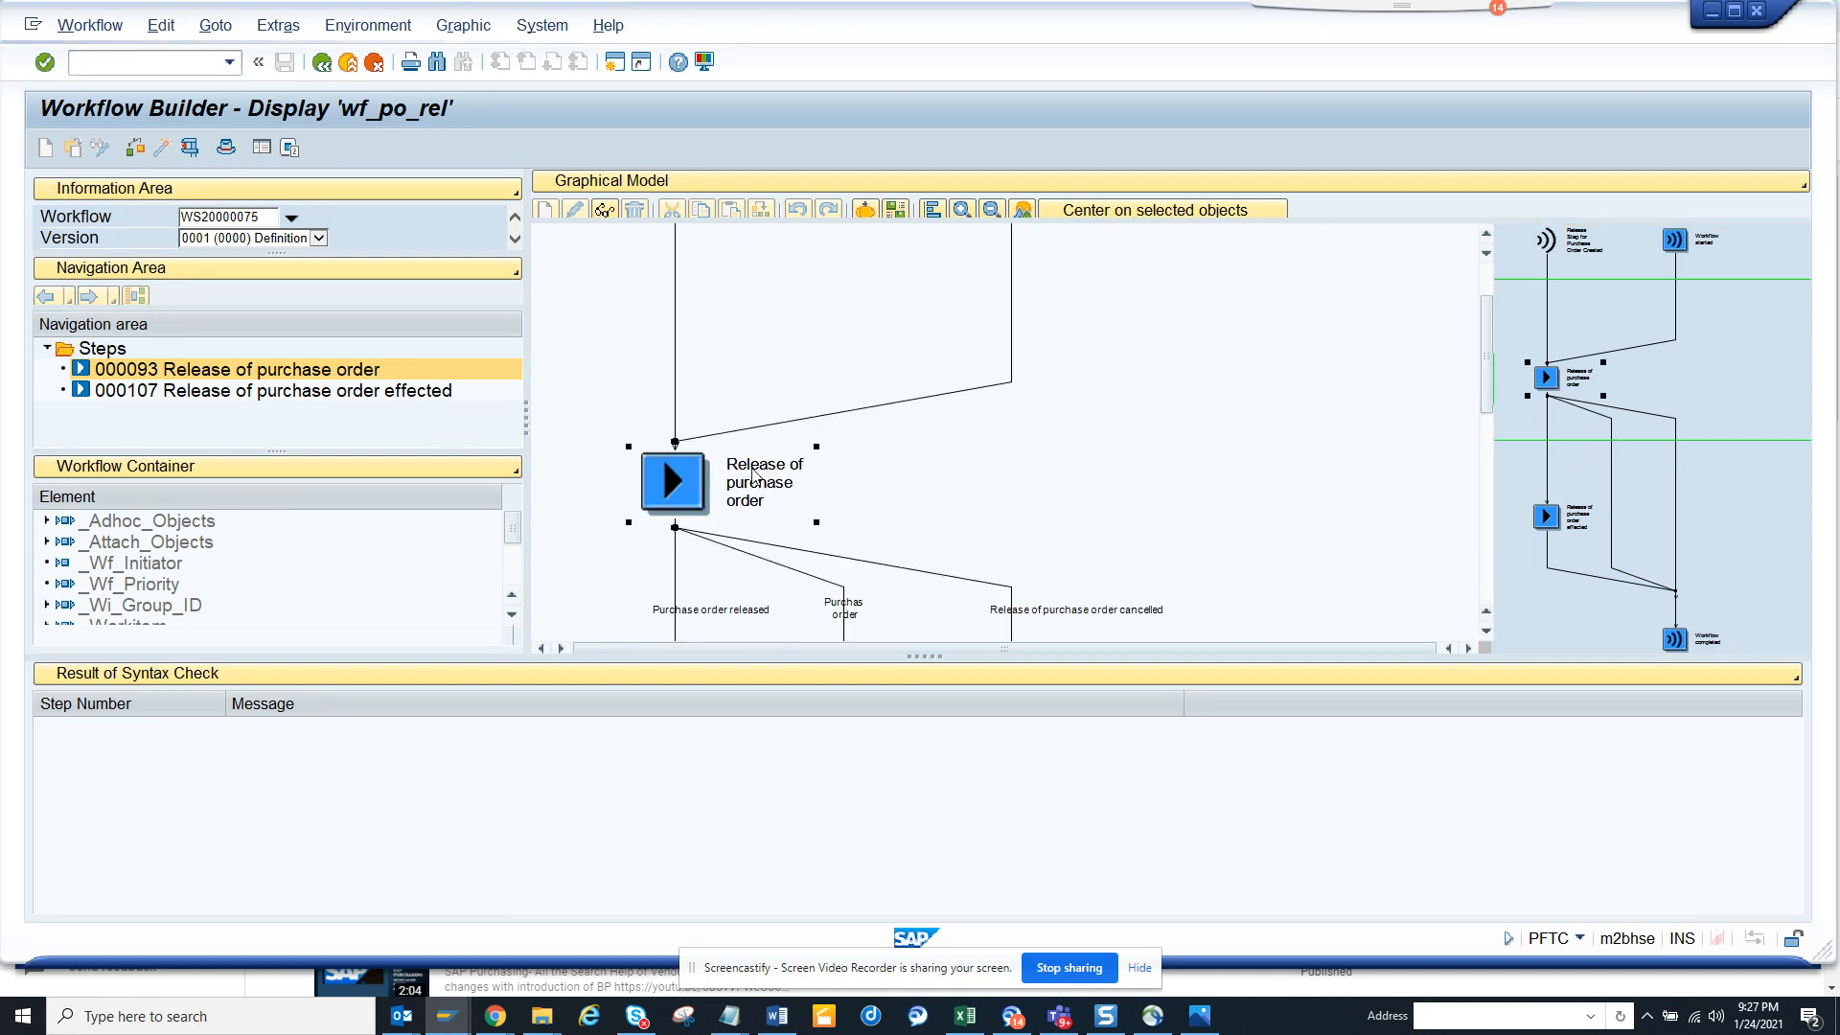
double_click(674, 483)
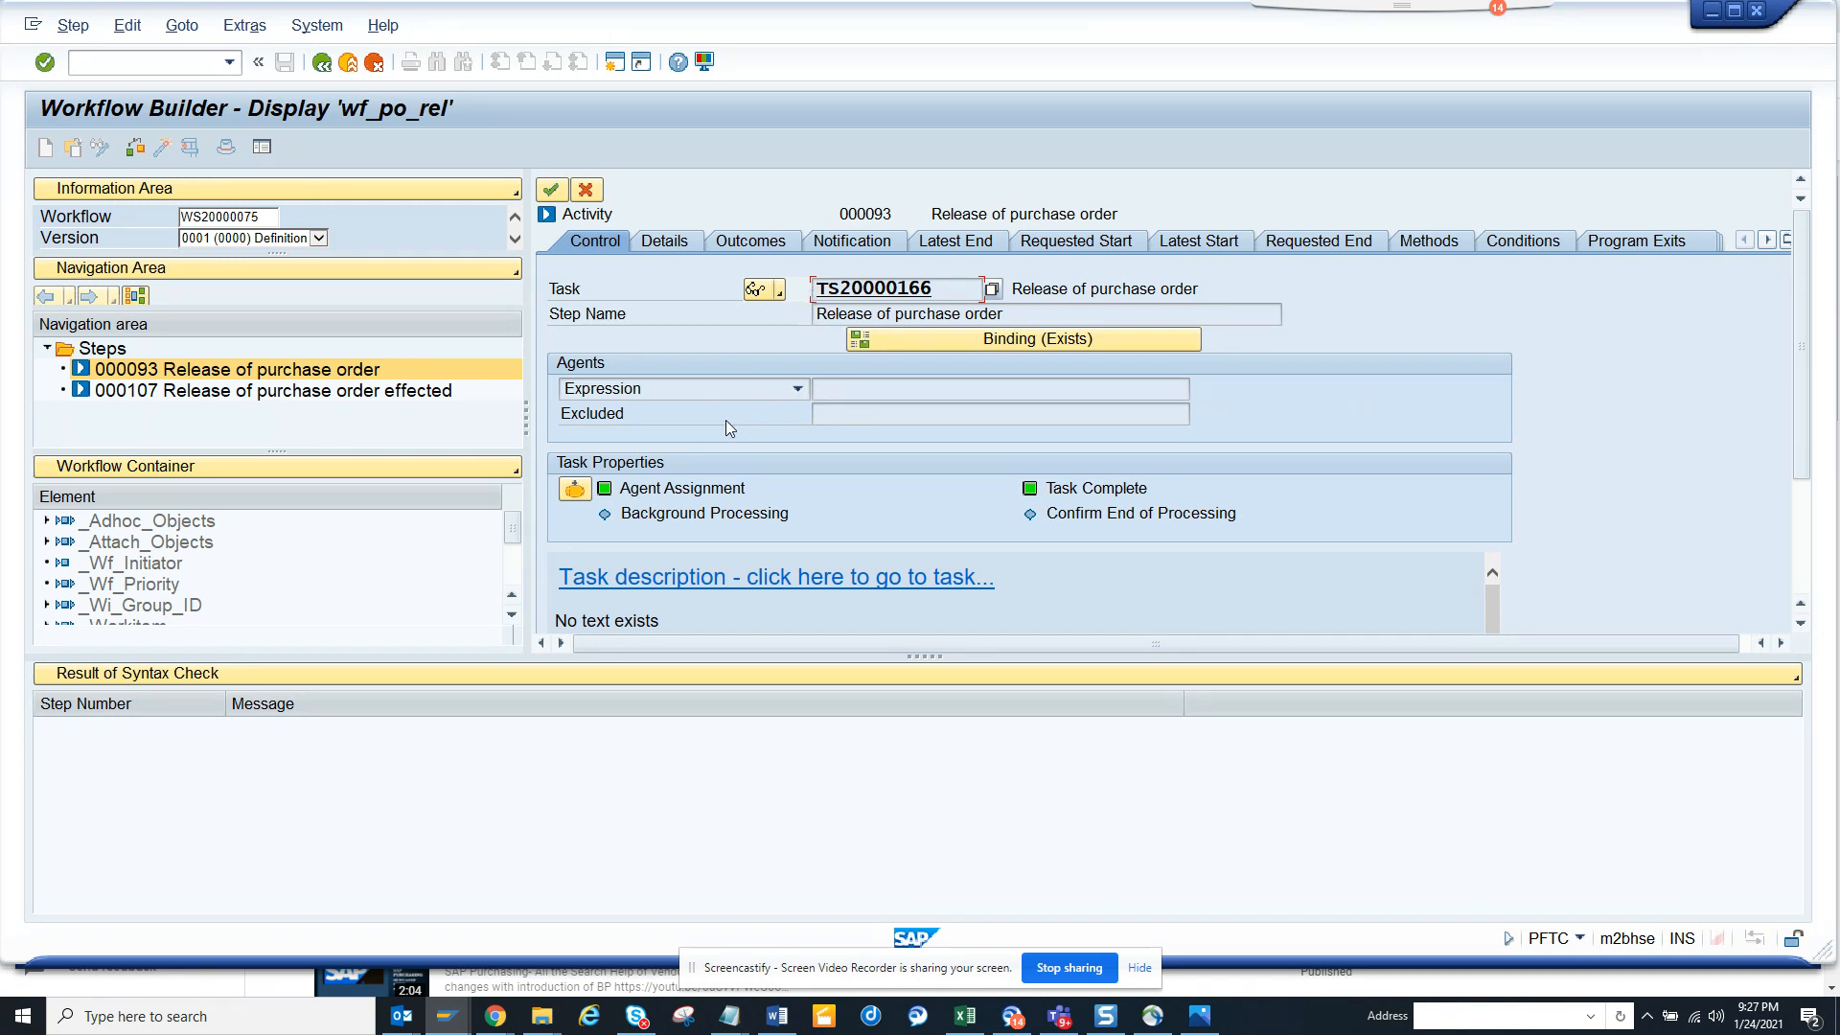
mouse_move(801, 451)
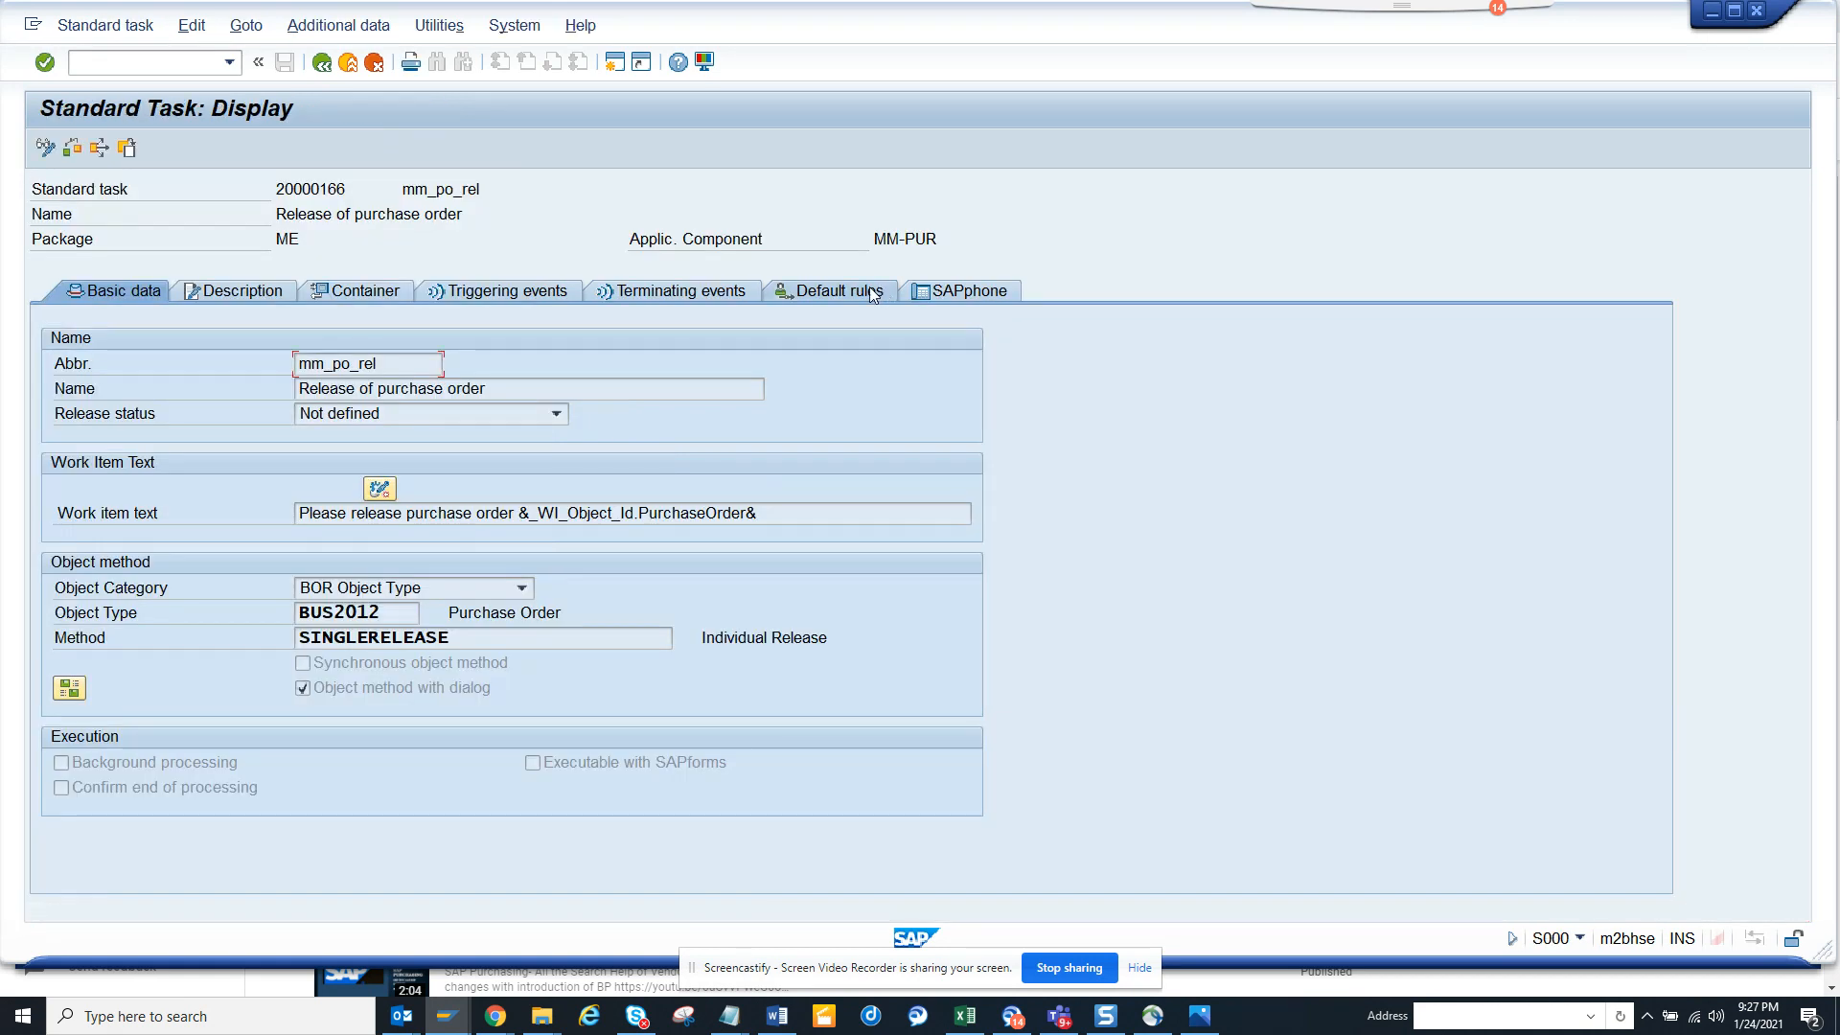
Show task 20000166's default rules, revealing agent rule 20000027
left_click(833, 290)
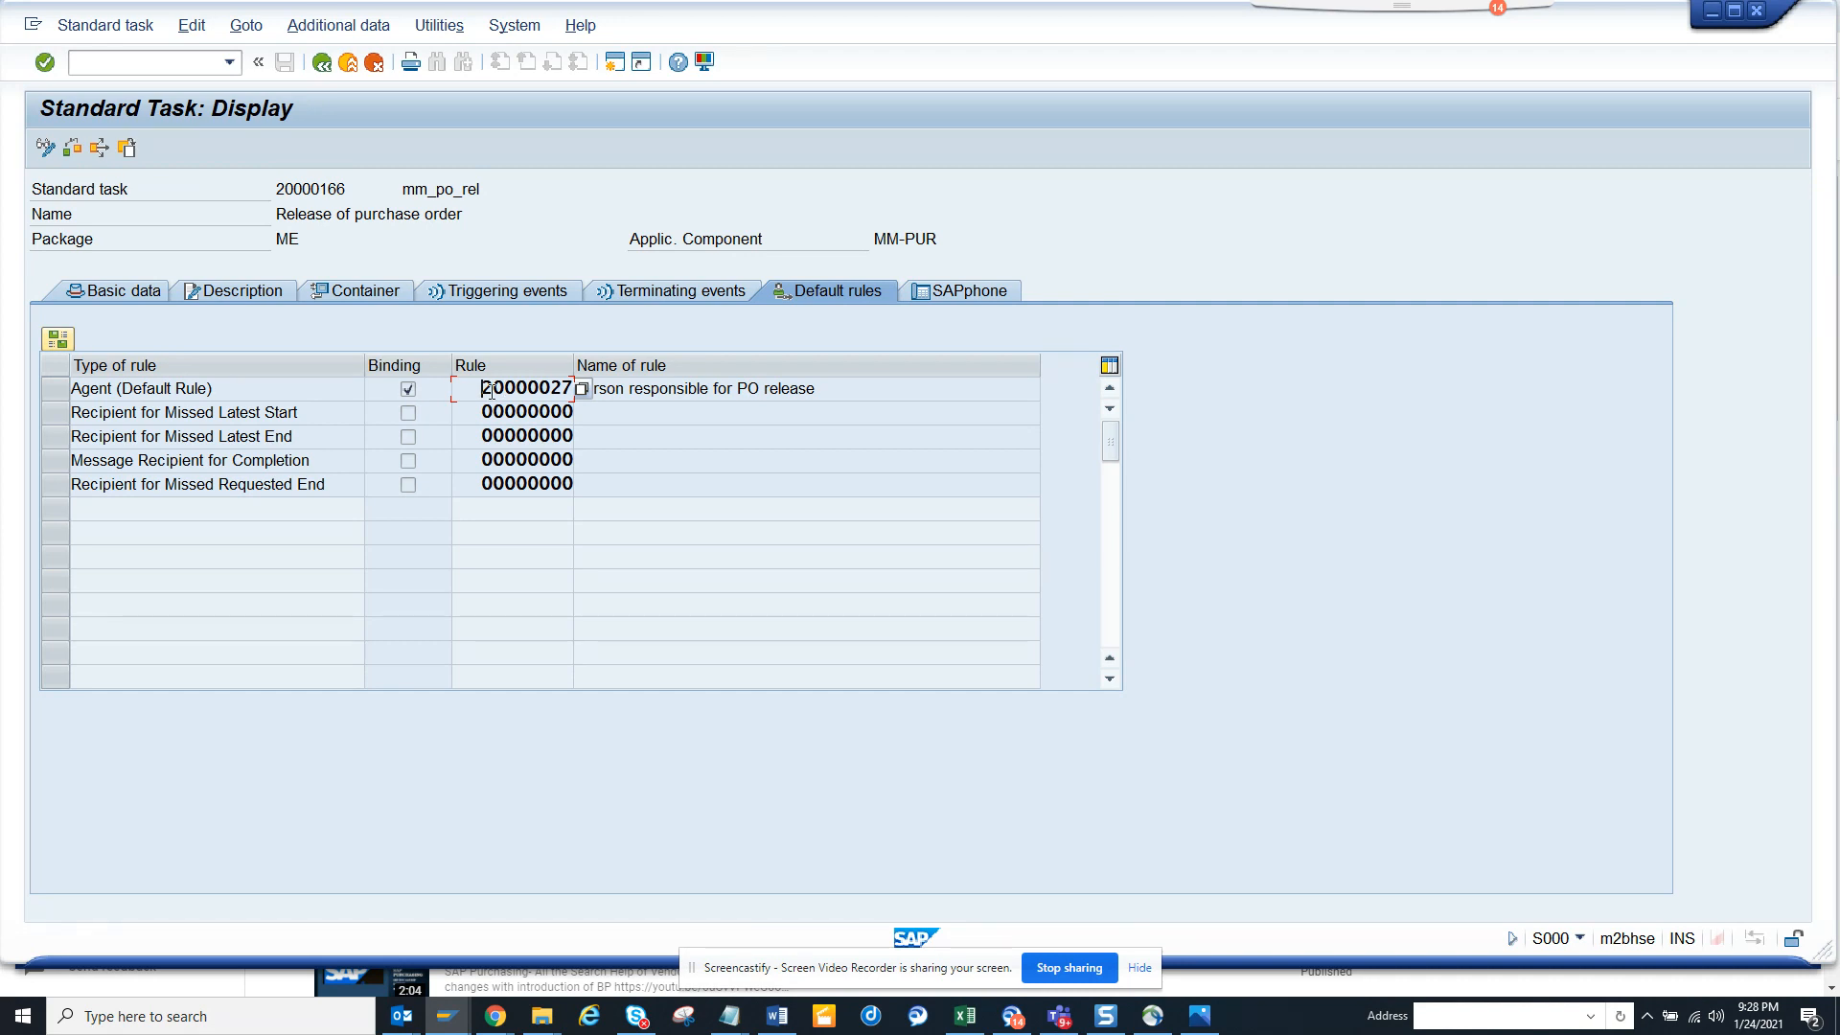
mouse_move(724, 388)
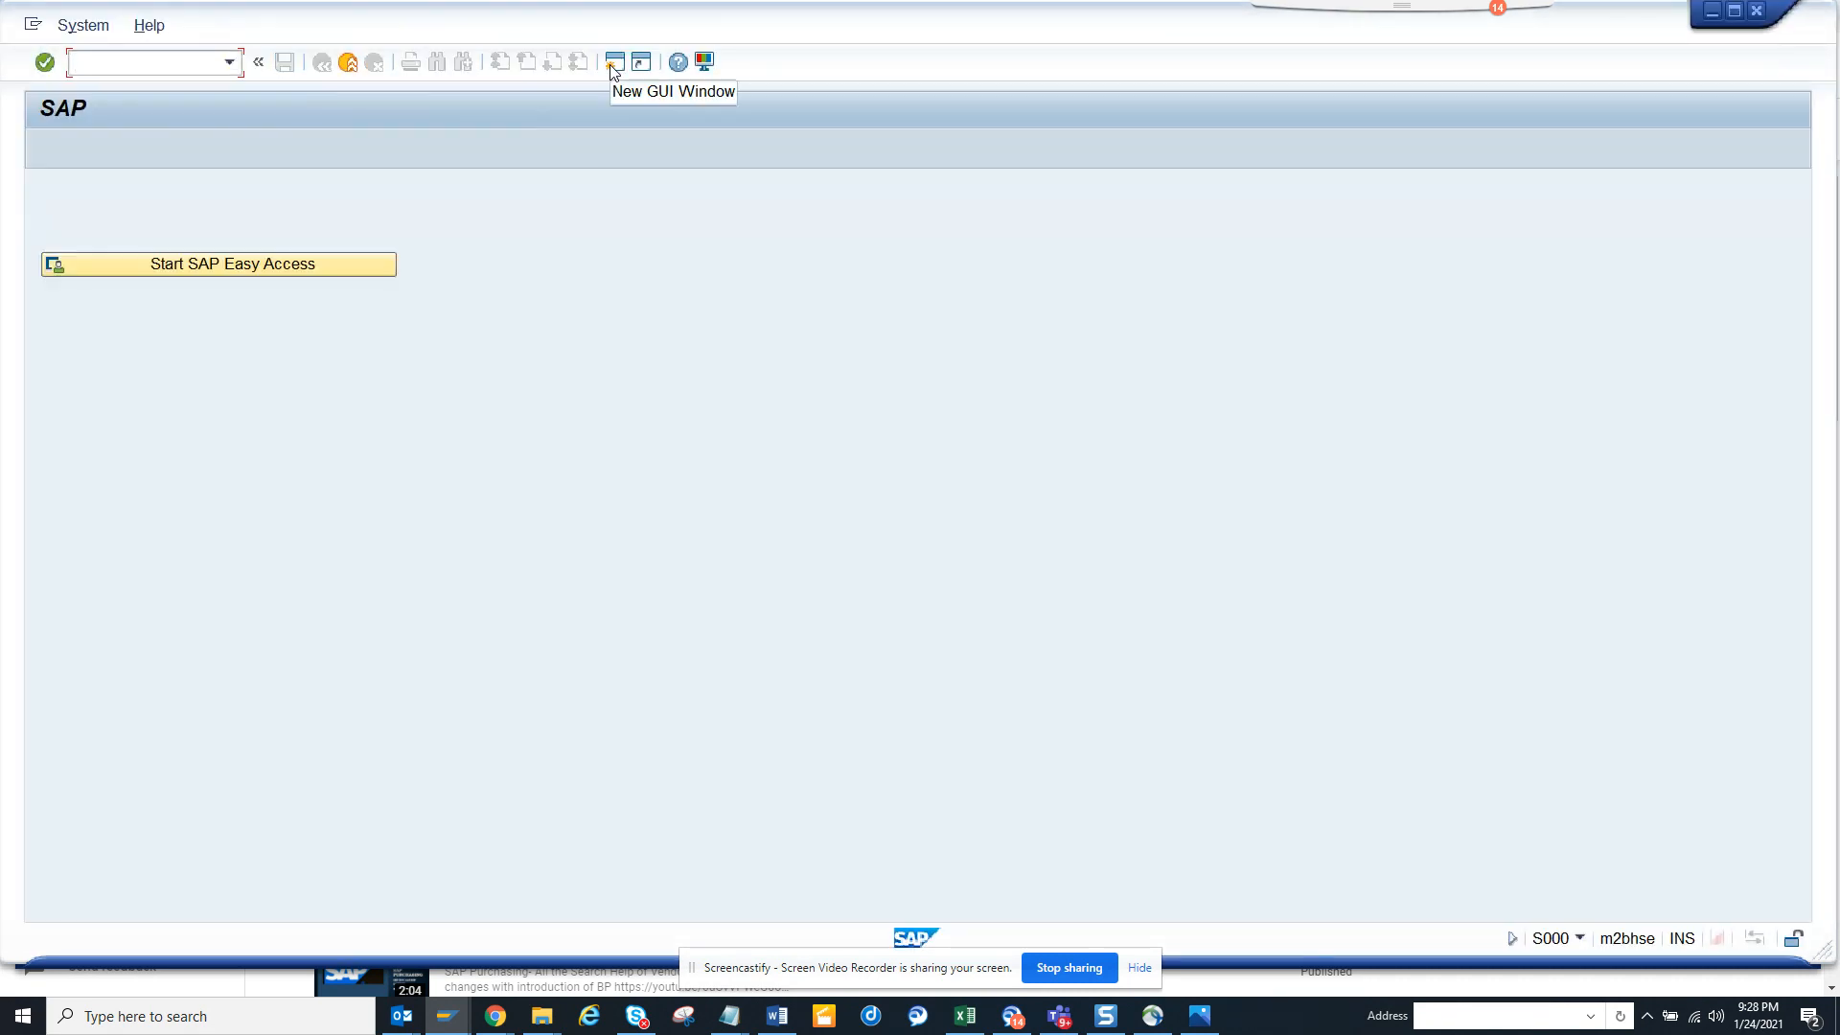
Display rule 20000027 in PFAC, showing function module ME_REL_GET_RESPONSIBLE
type("pfac")
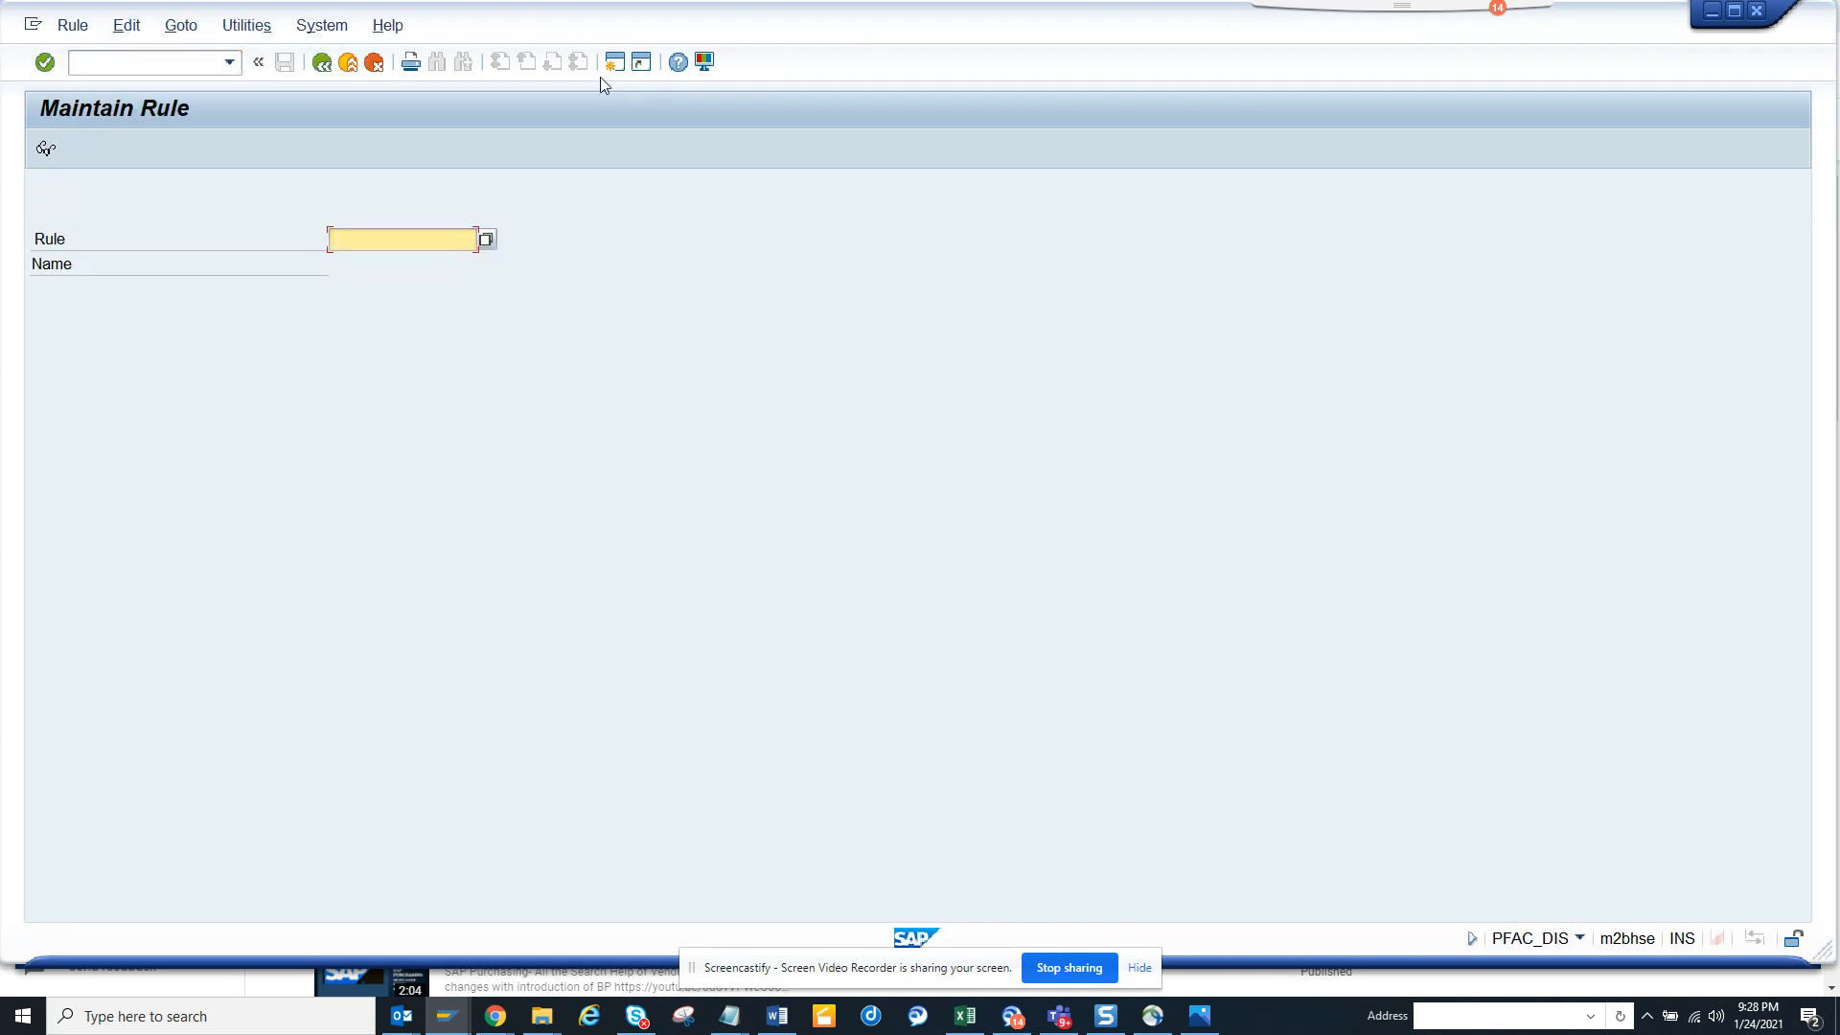
type("20000027")
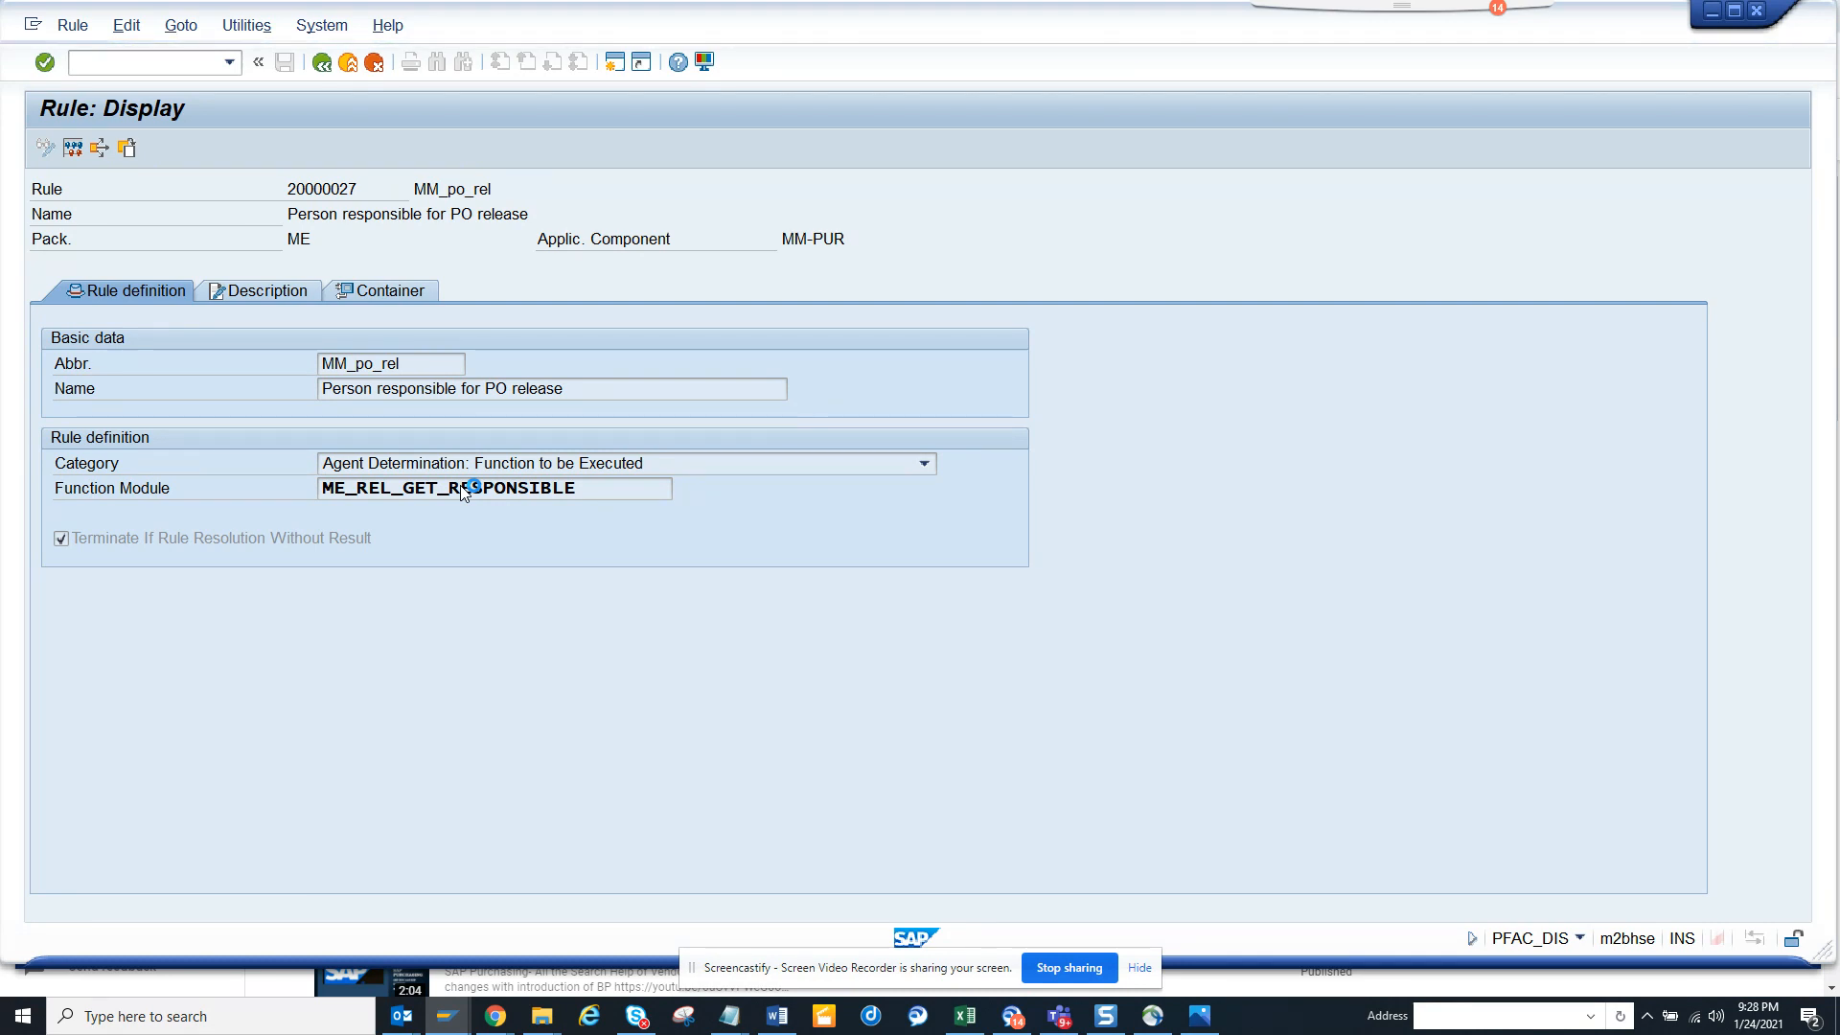
Follow ME_REL_GET_RESPONSIBLE's customer-function 001 call into user exit EXIT_SAPLEBNF_001
double_click(492, 488)
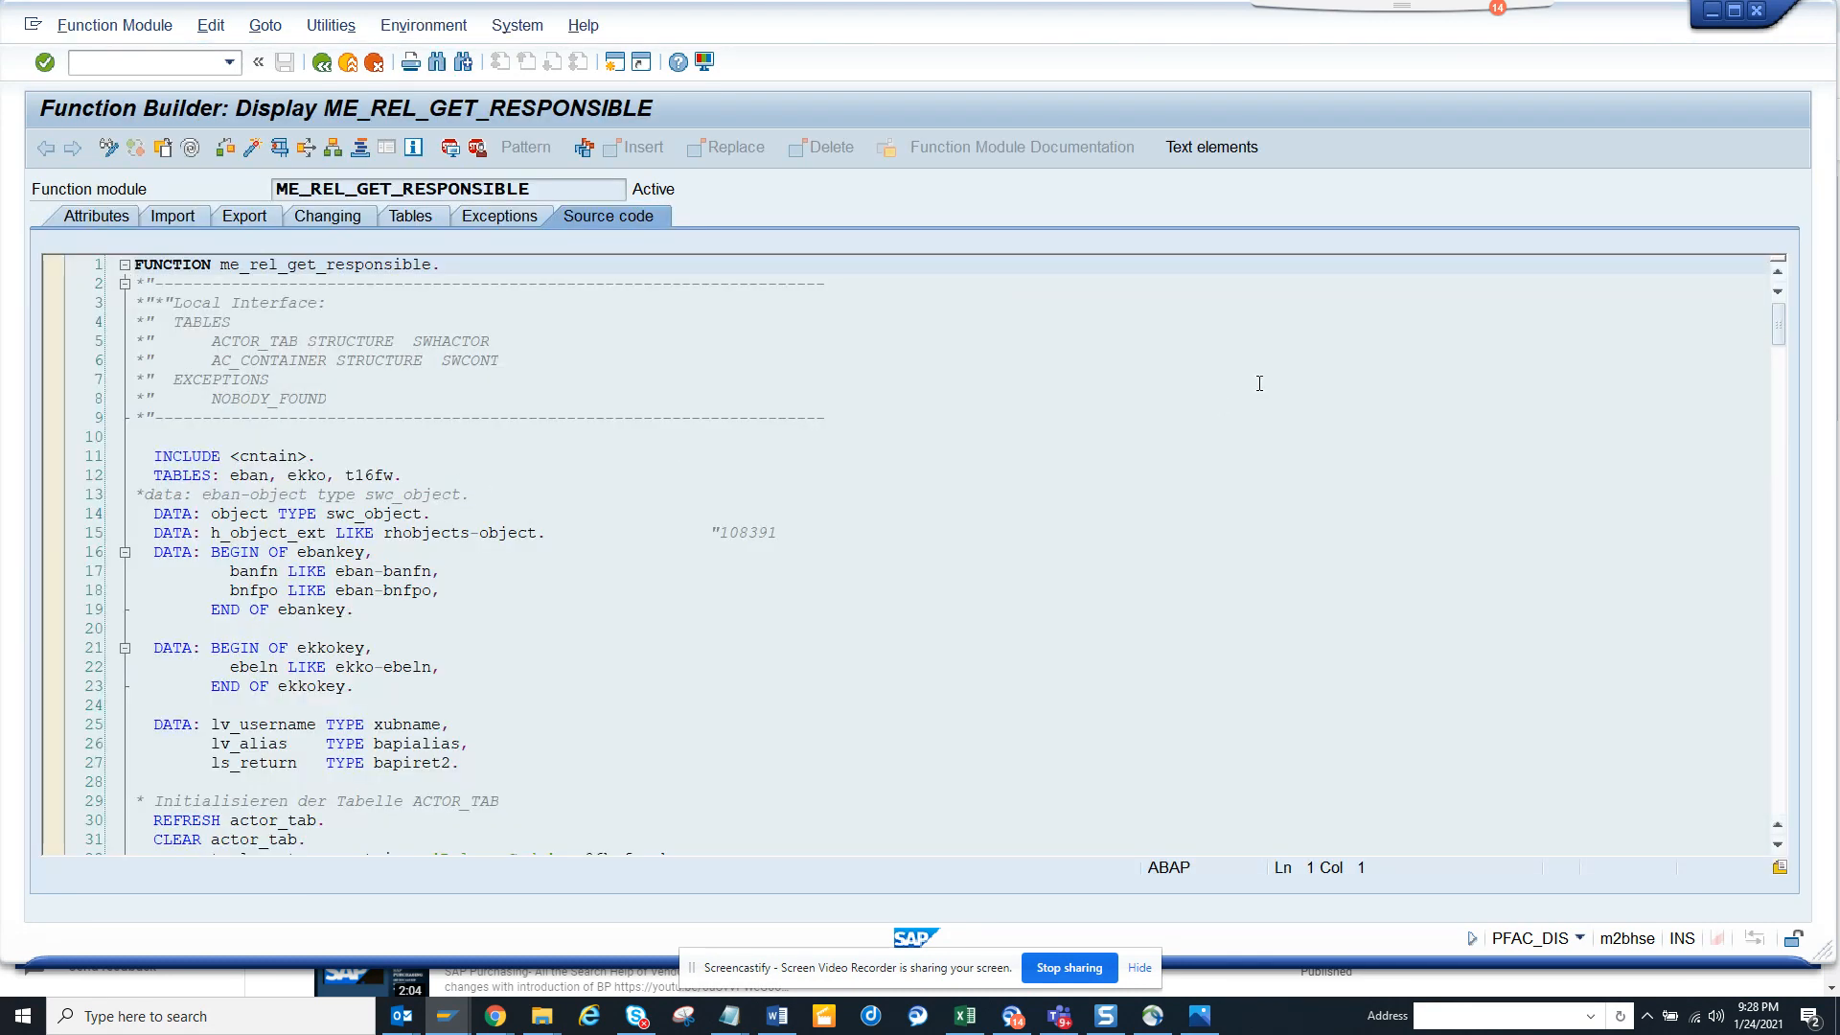
scroll("down", 3)
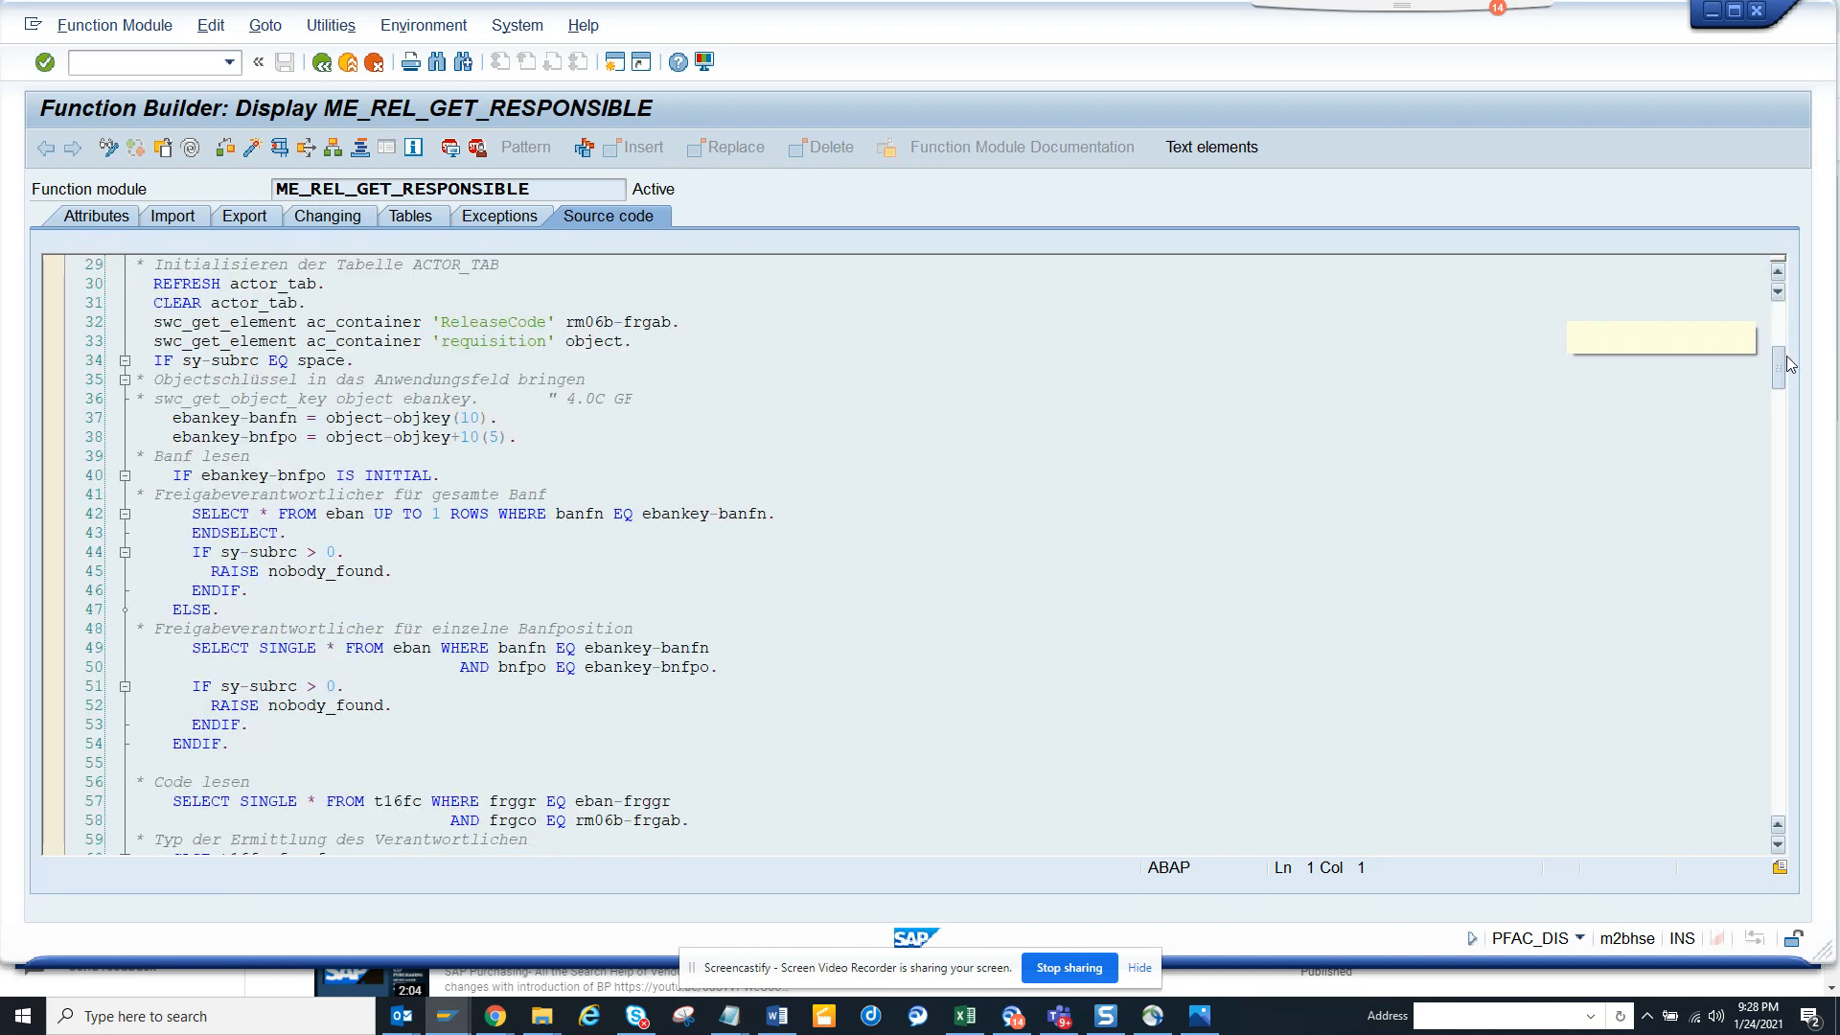
scroll("down", 3)
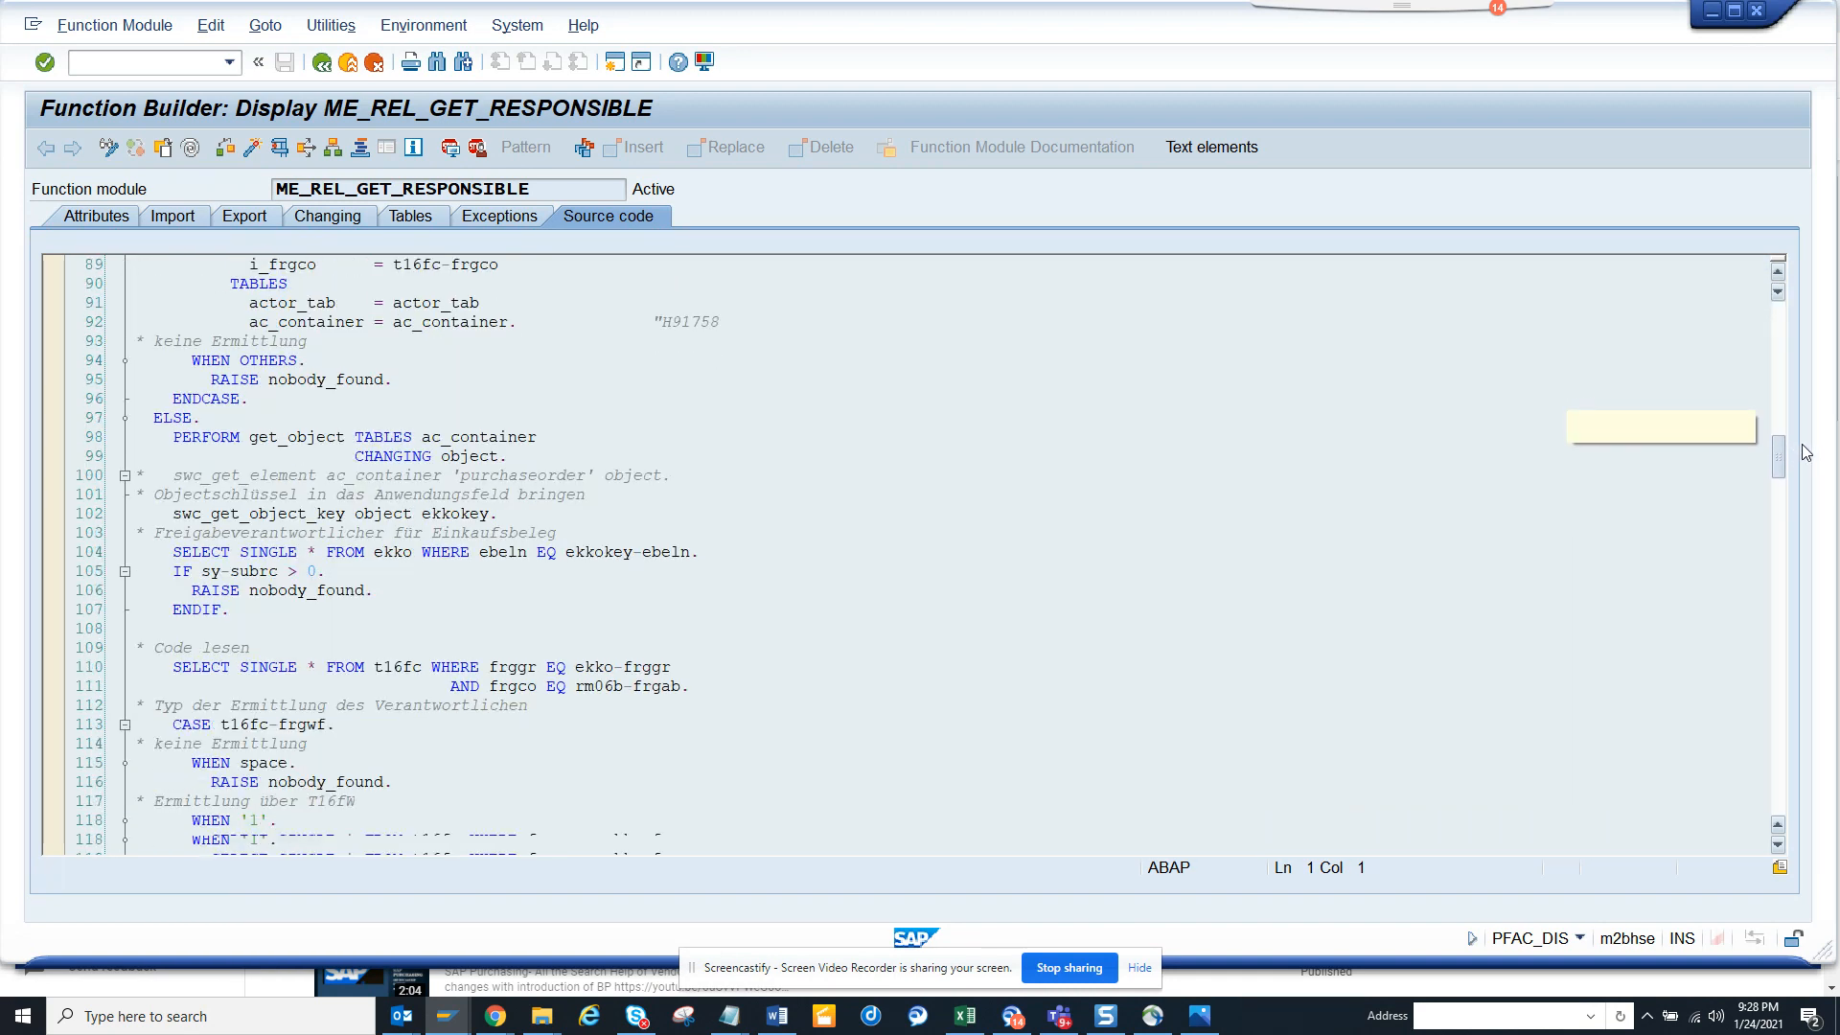
scroll("up", 3)
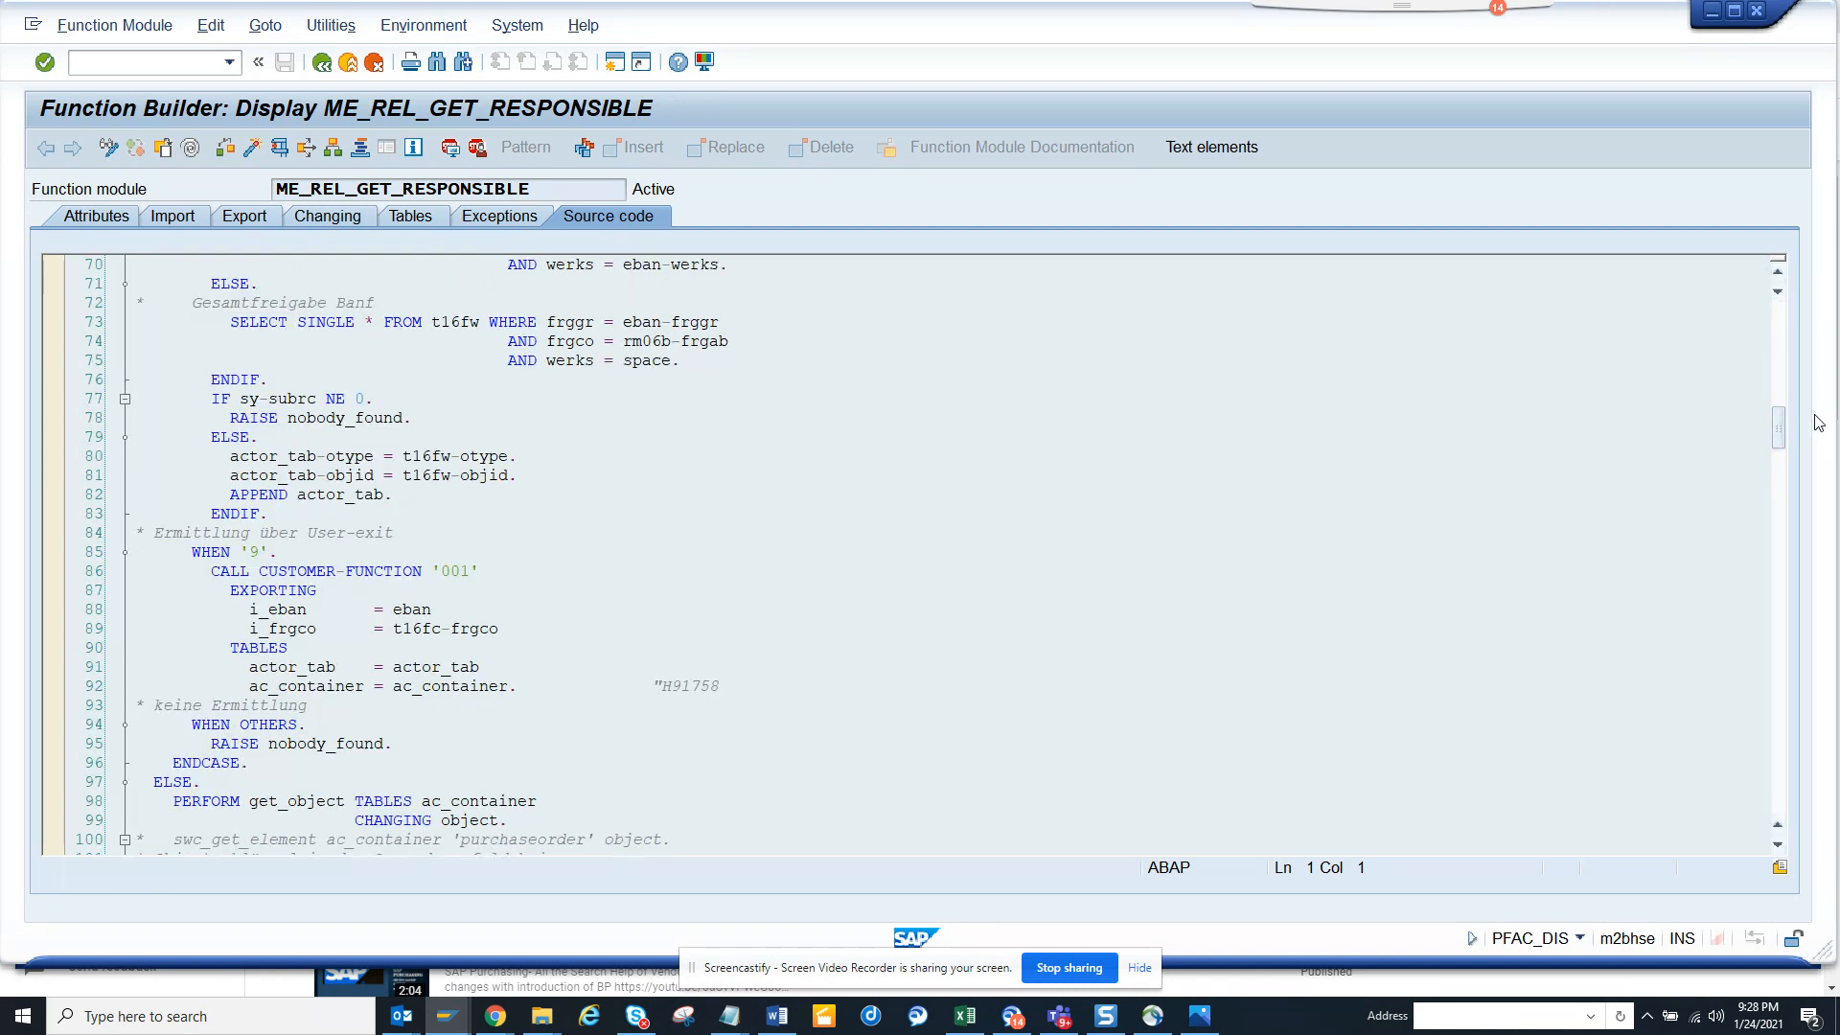
left_click(458, 571)
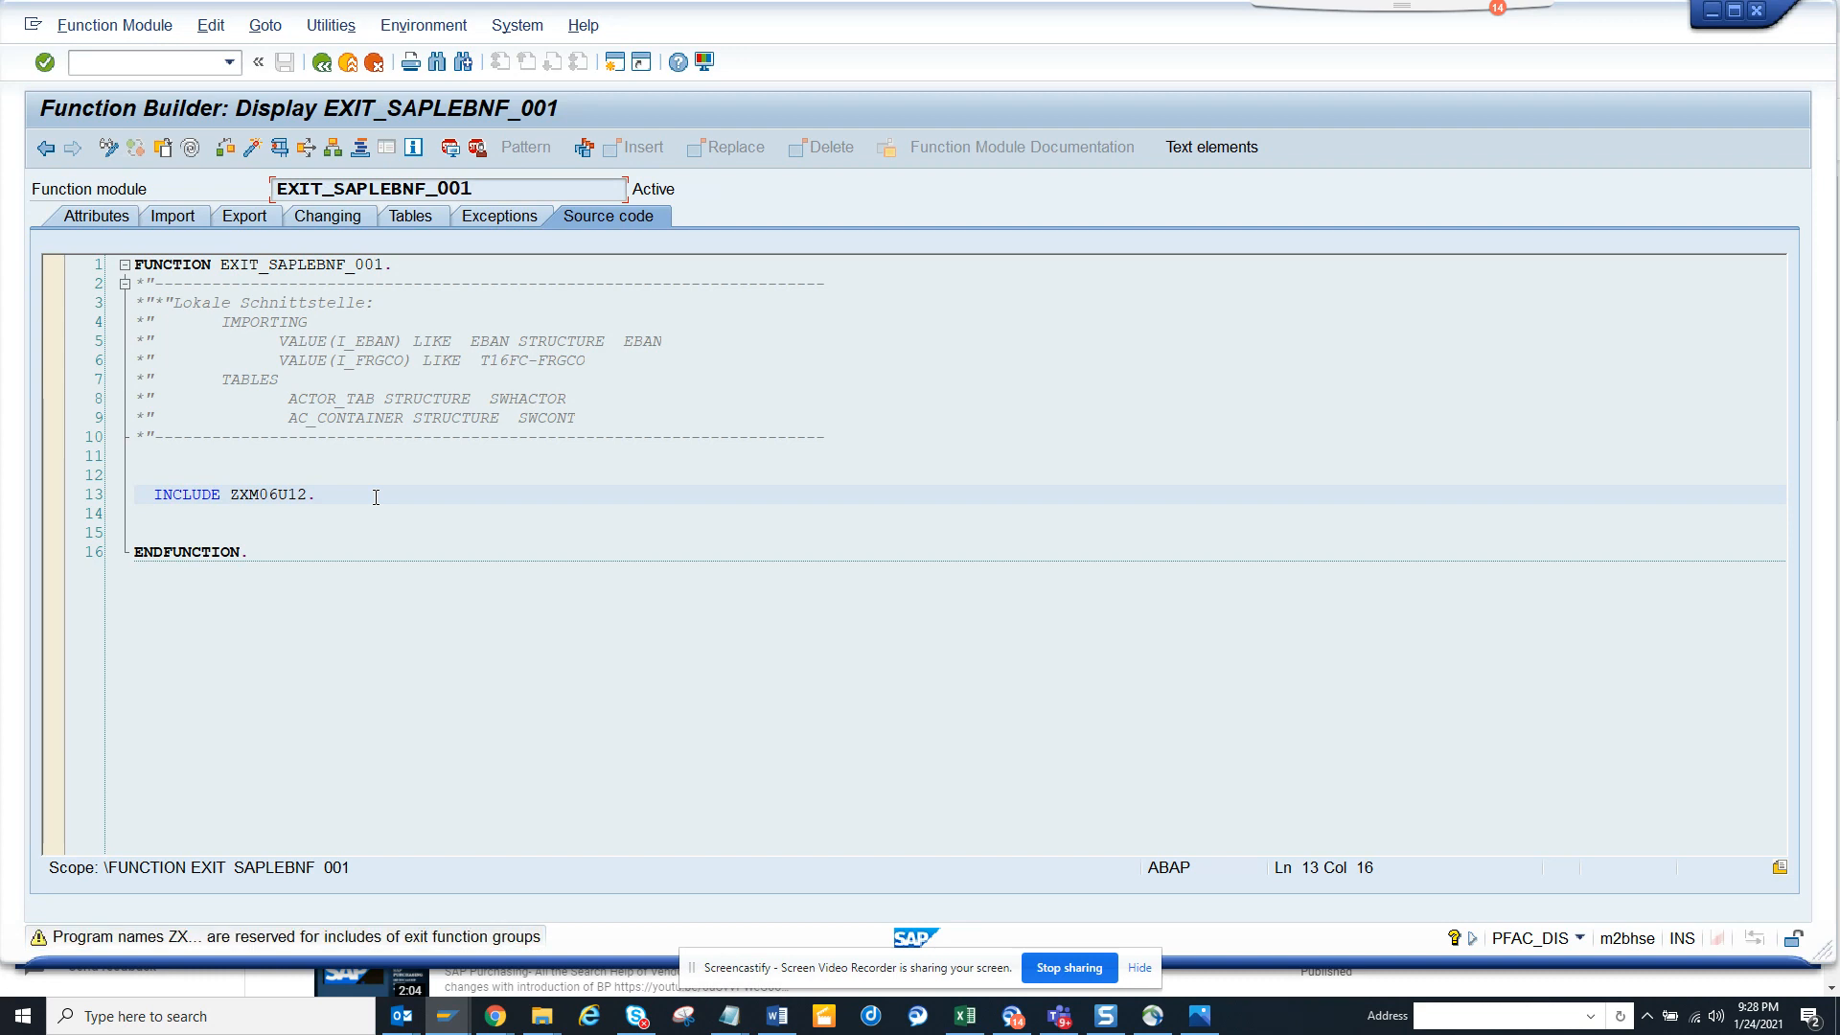
mouse_move(303, 722)
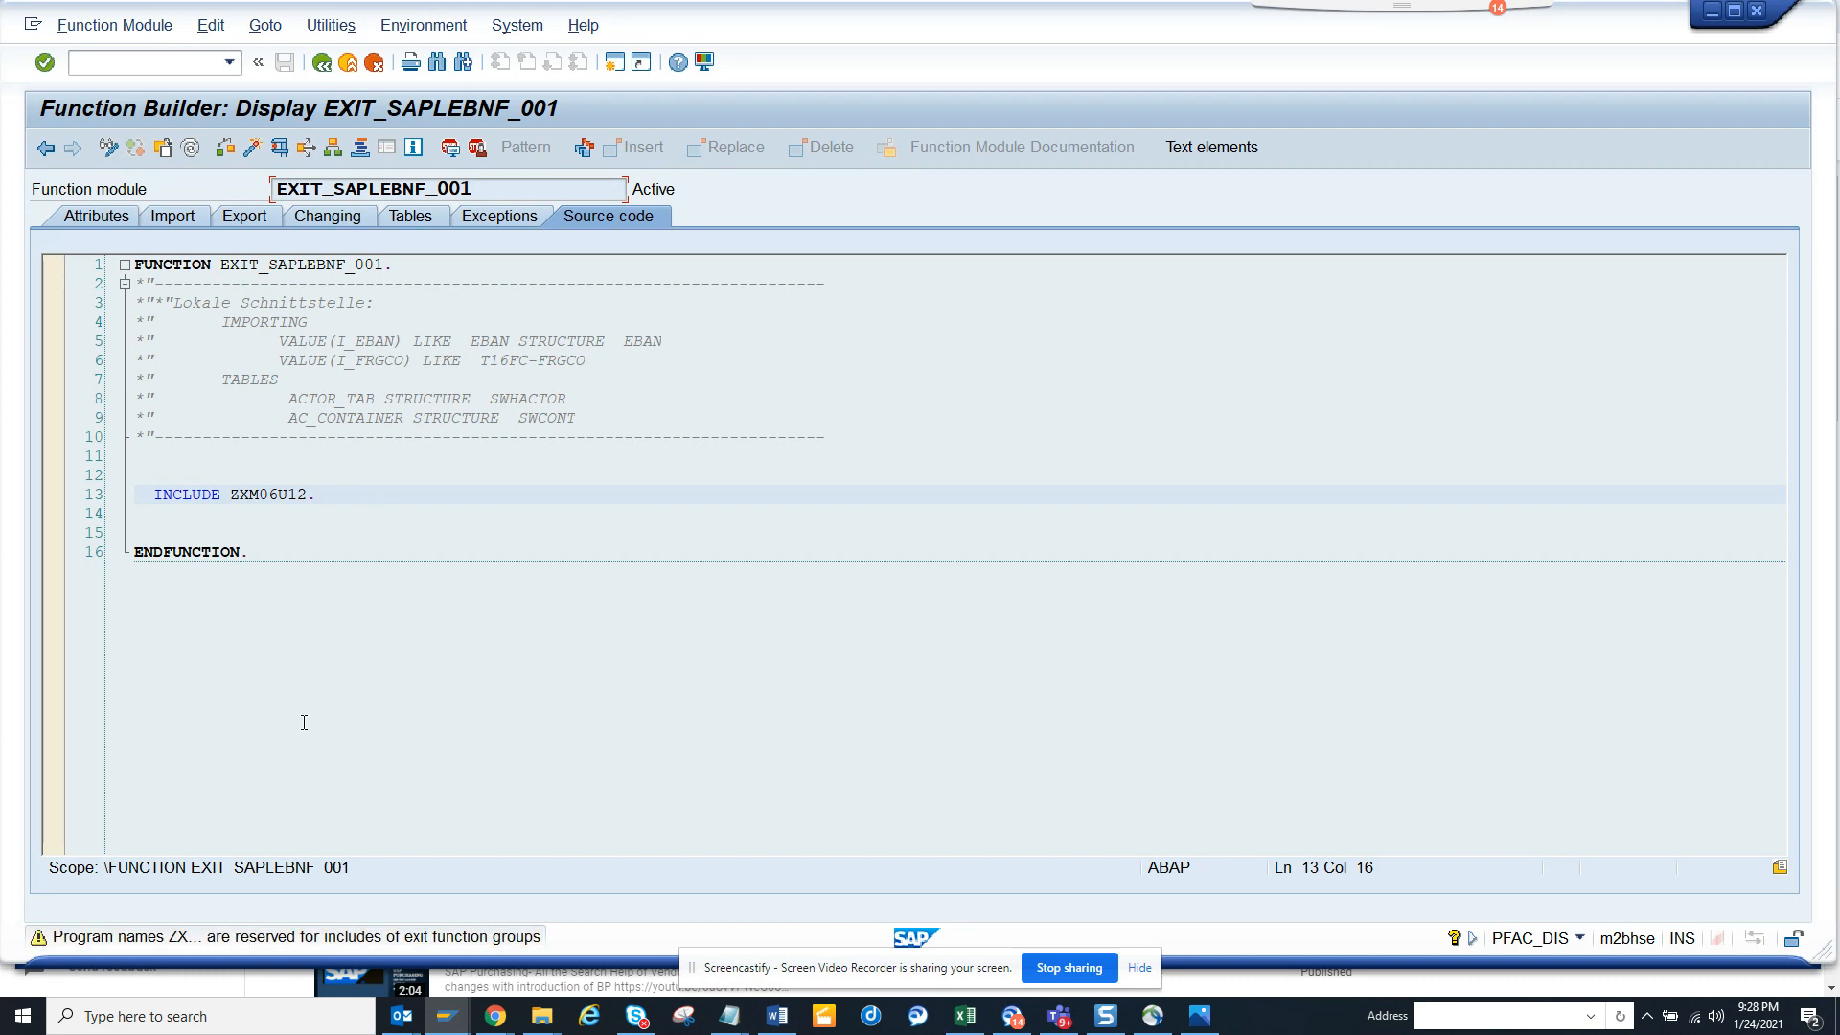
mouse_move(305, 730)
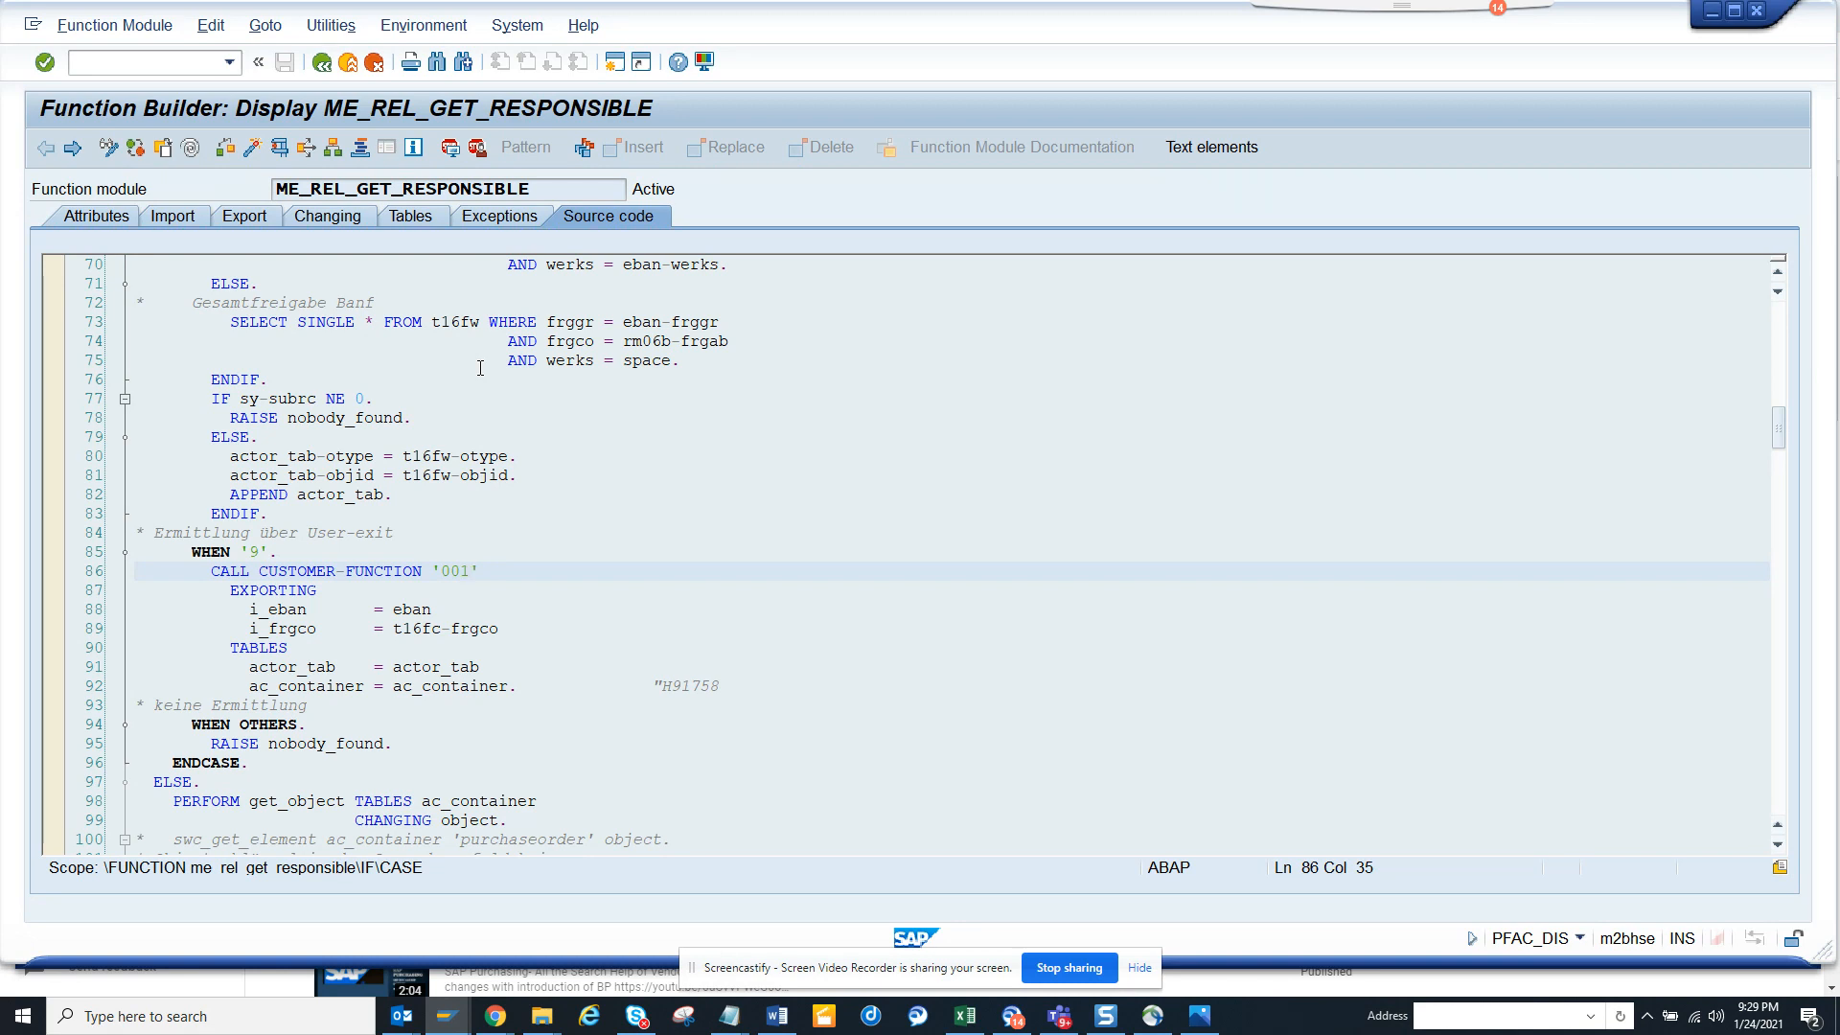
Return to the Maintain Rule screen for rule 20000027
left_click(461, 571)
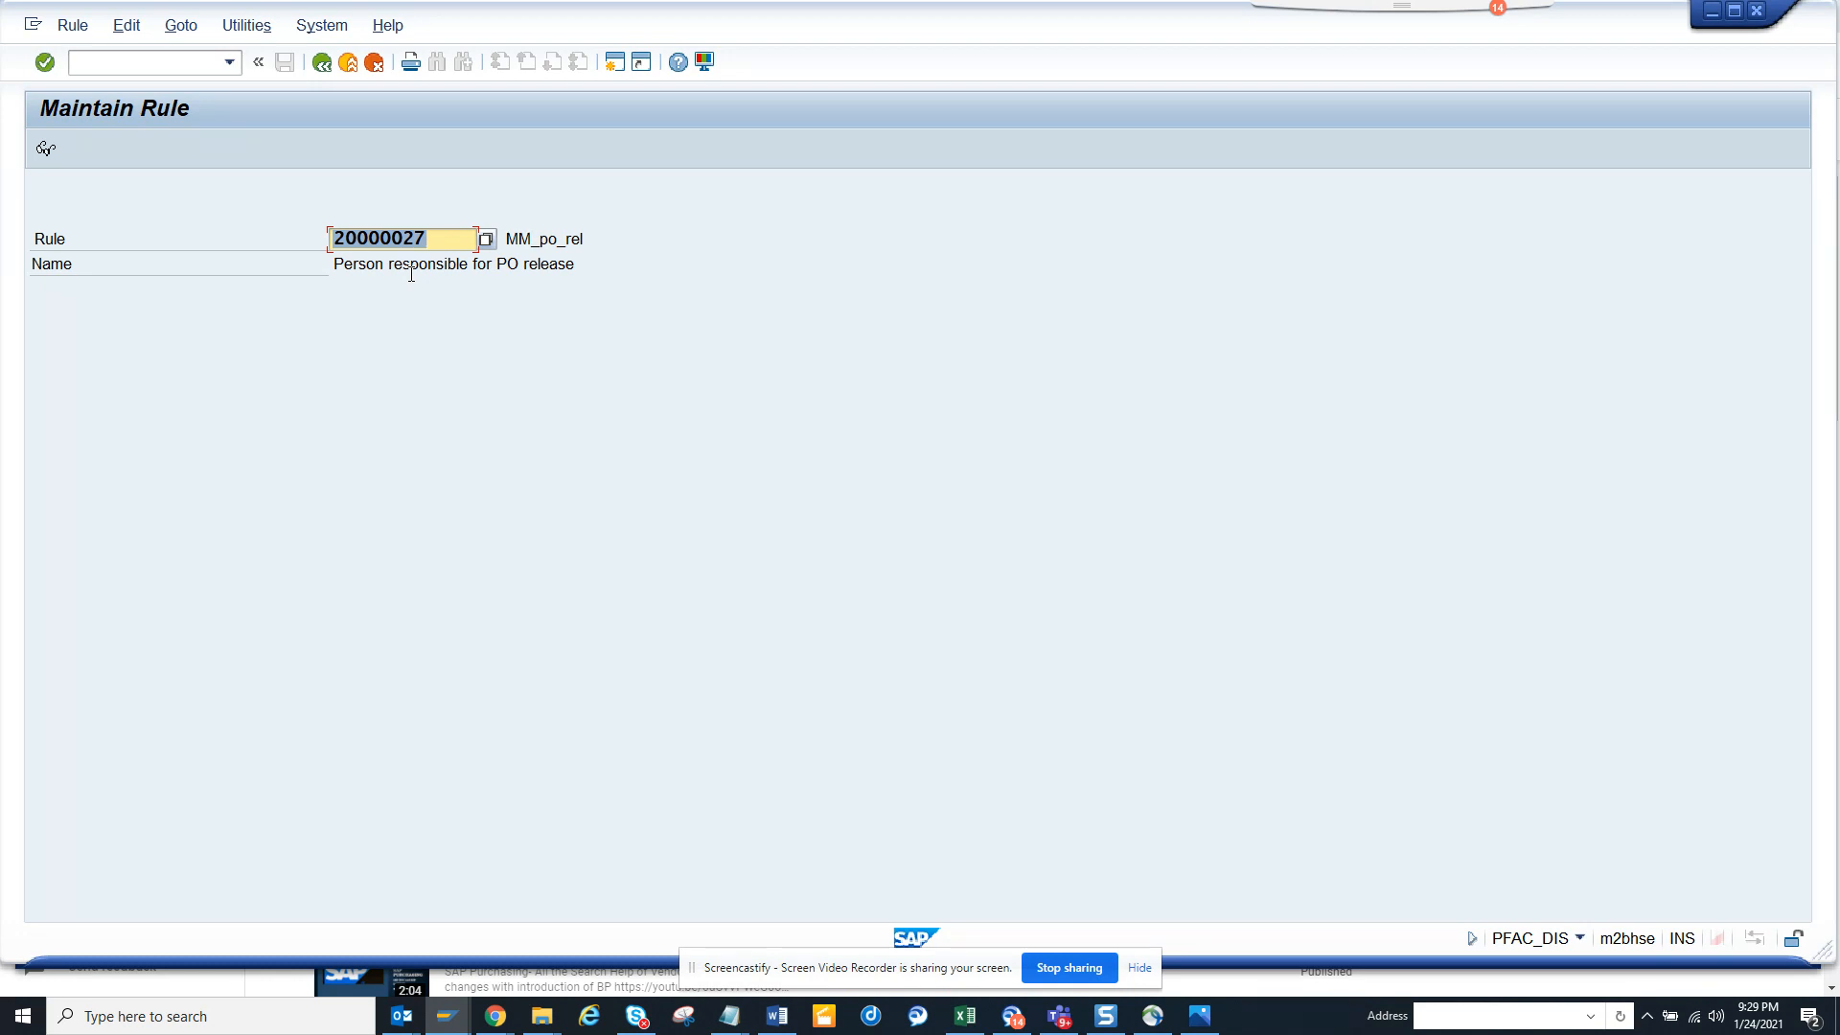
mouse_move(897, 534)
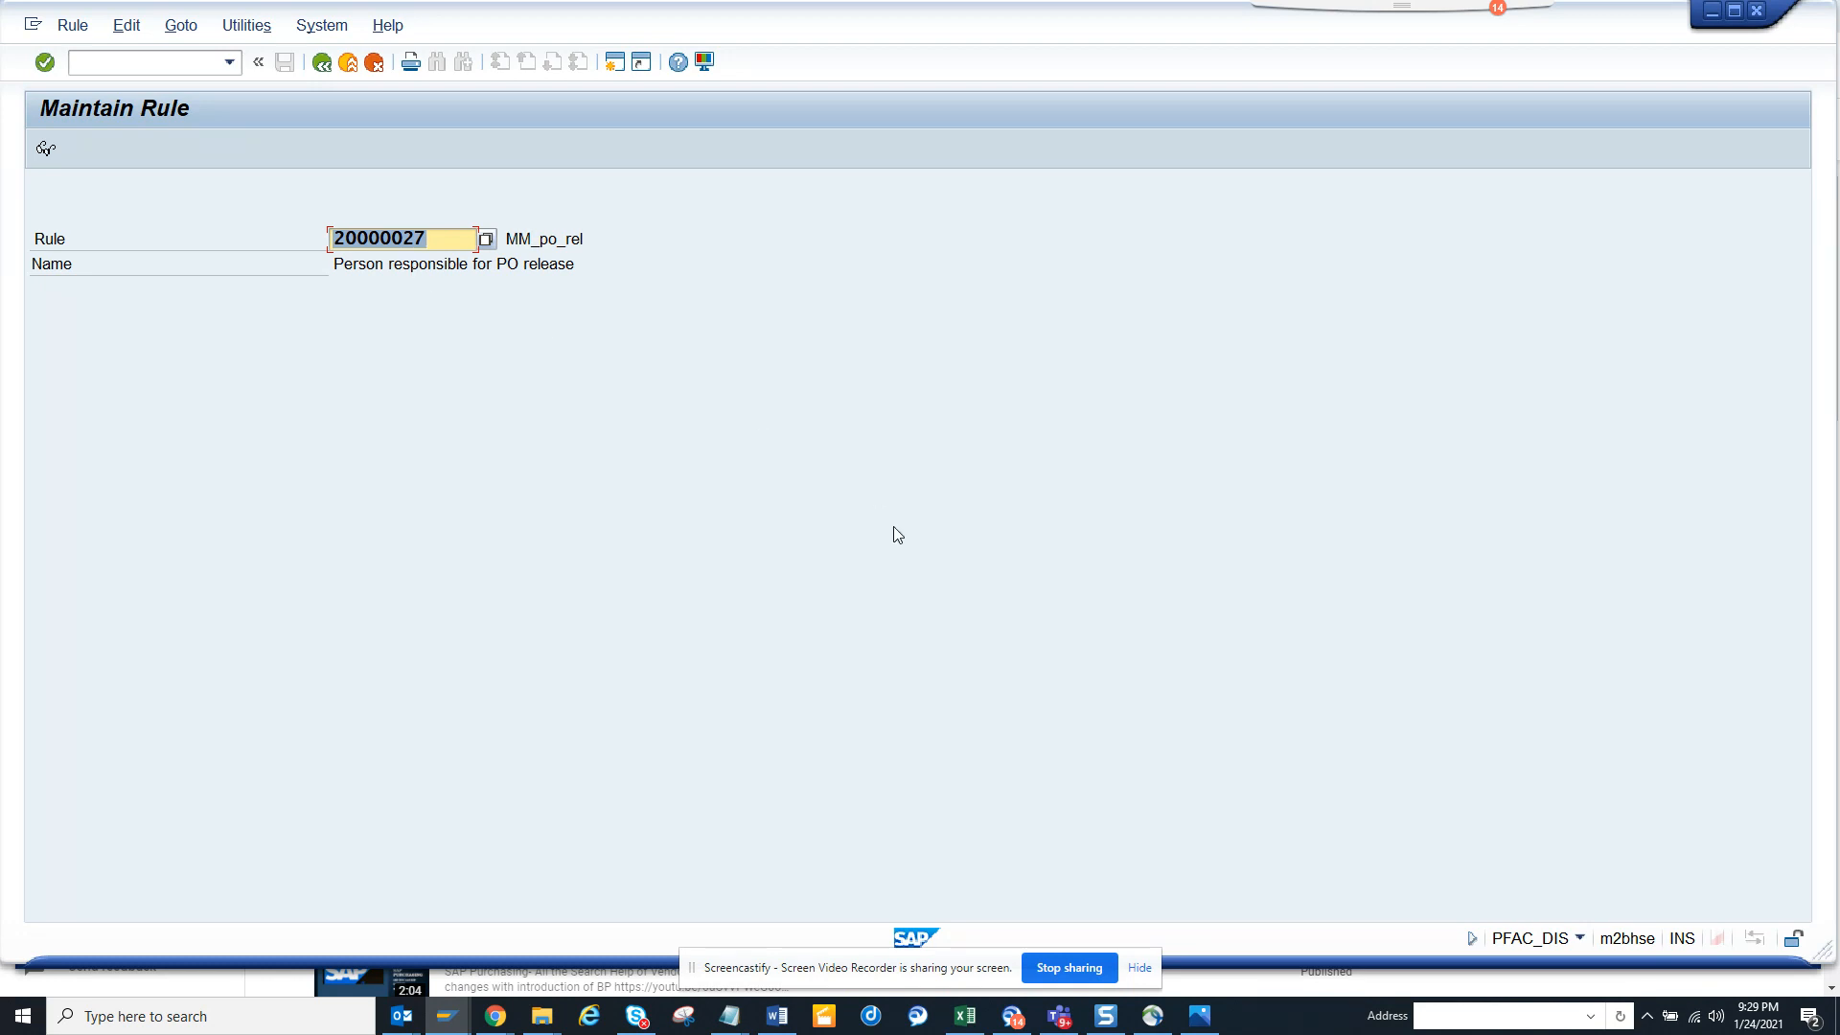